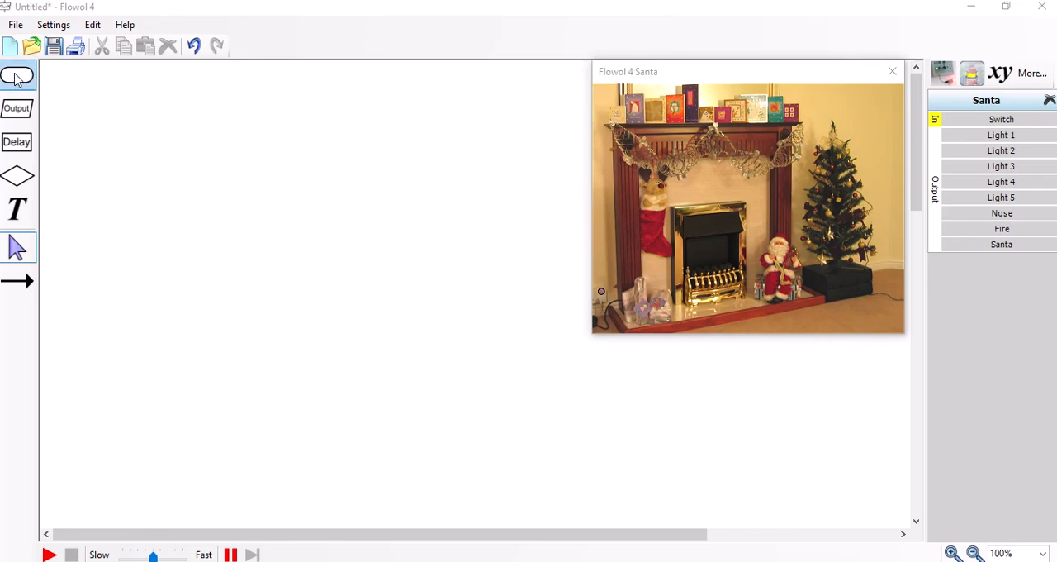
Switch on the mimic's Switch input and test the lights and Santa outputs.
{"action": "left_click", "coordinate": [994, 136]}
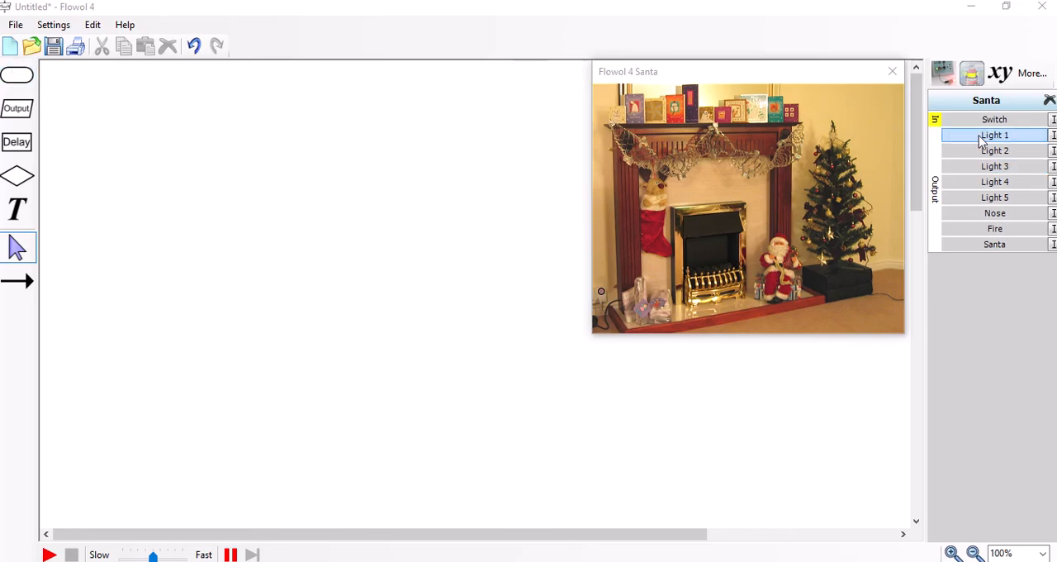
{"action": "left_click", "coordinate": [994, 118]}
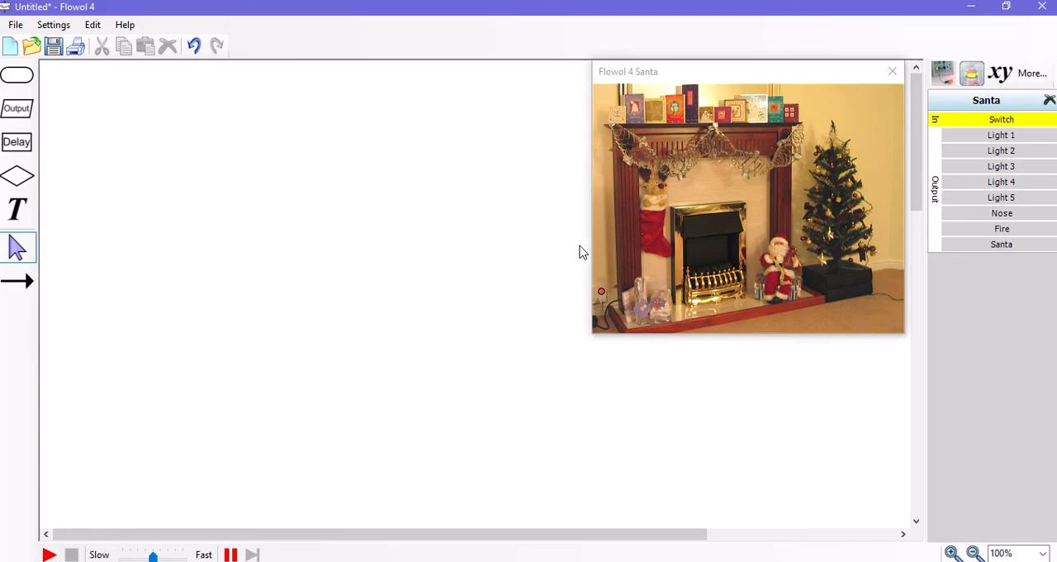
{"action": "left_click", "coordinate": [994, 135]}
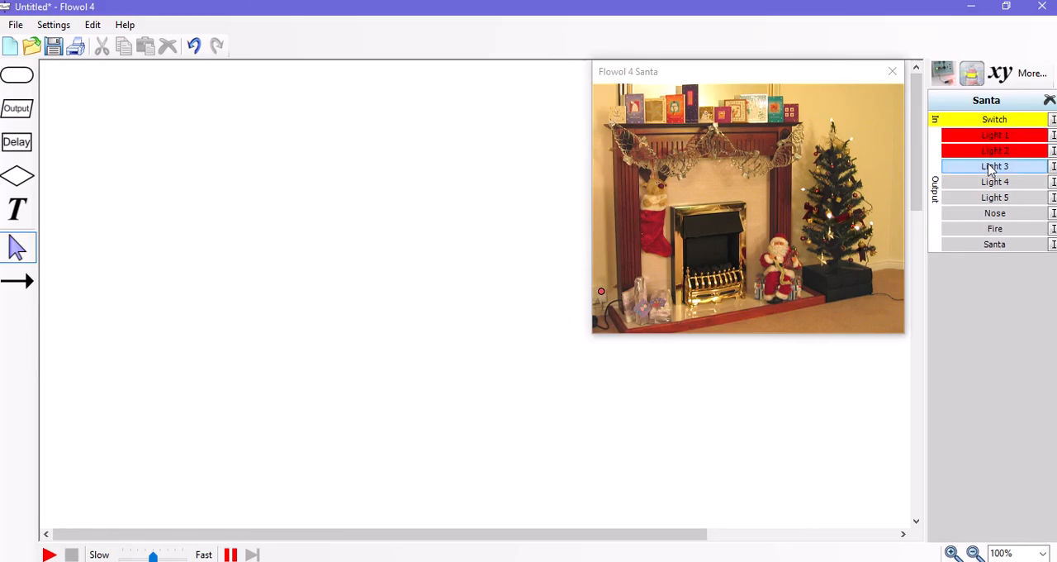
{"action": "left_click", "coordinate": [995, 197]}
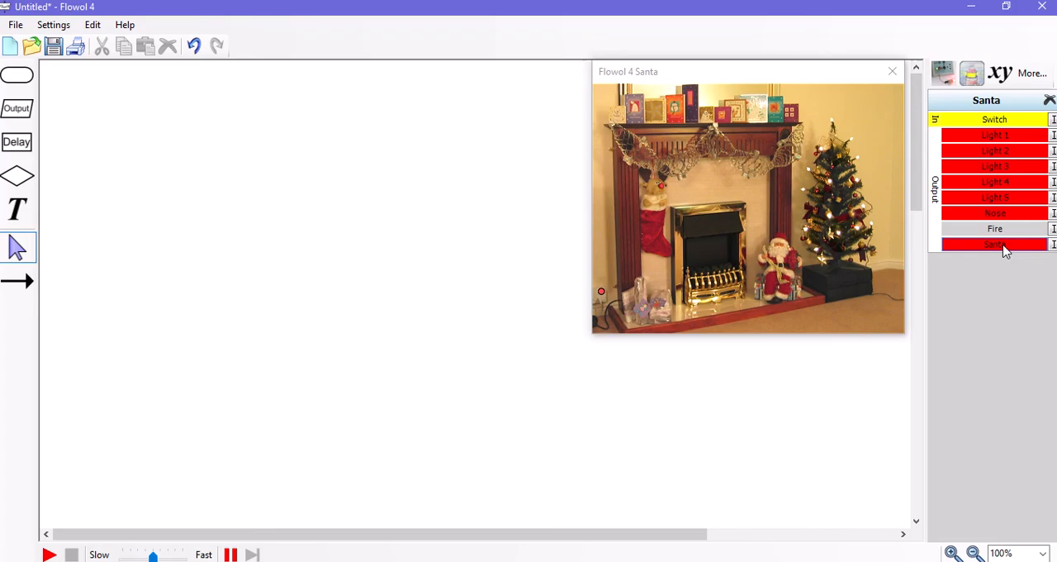
{"action": "left_click", "coordinate": [995, 245]}
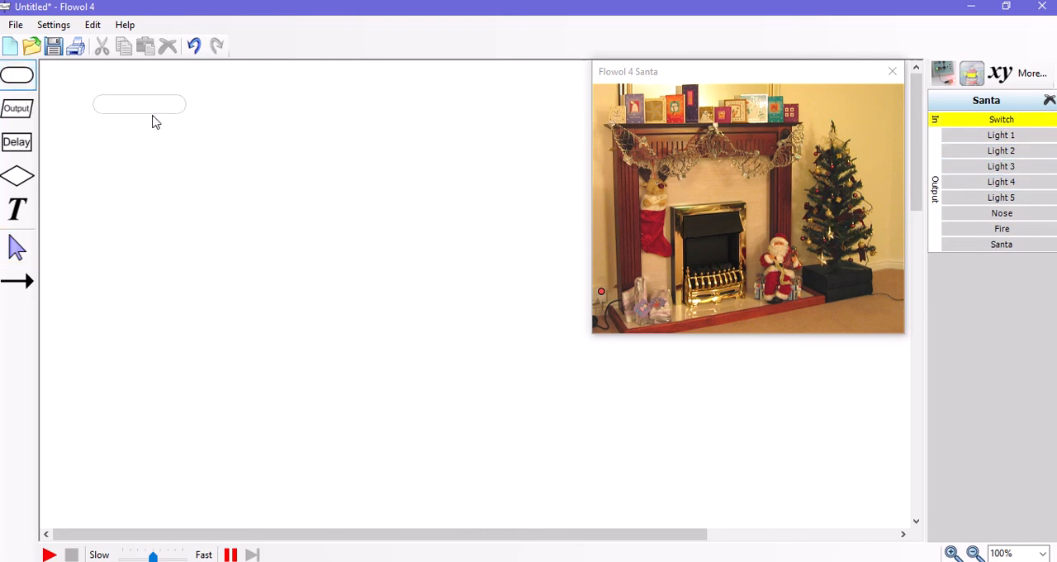
Place a Start symbol flowing into an 'Is Switch on?' decision.
{"action": "double_click", "coordinate": [139, 104]}
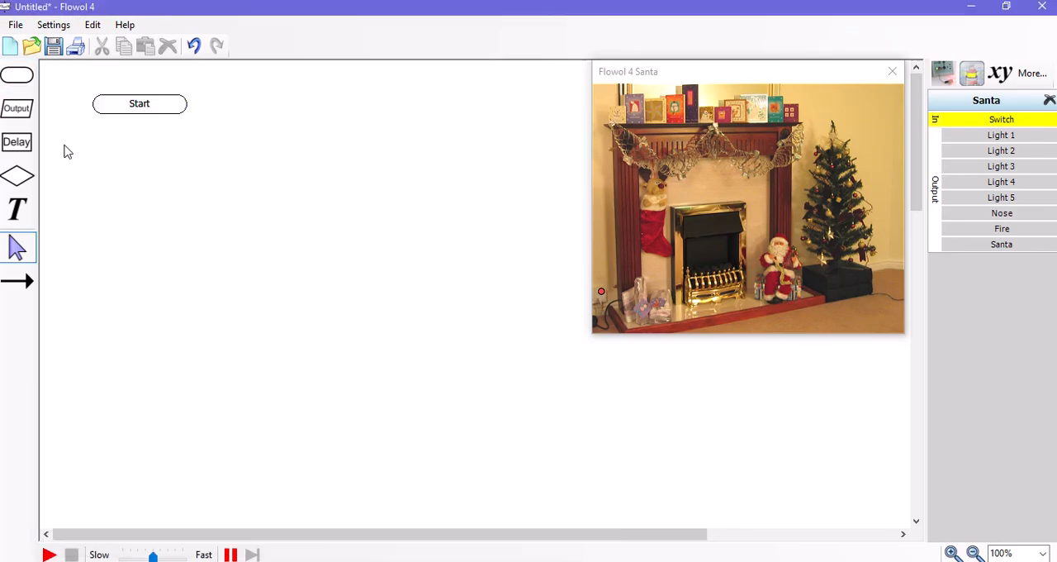
{"action": "left_click", "coordinate": [17, 175]}
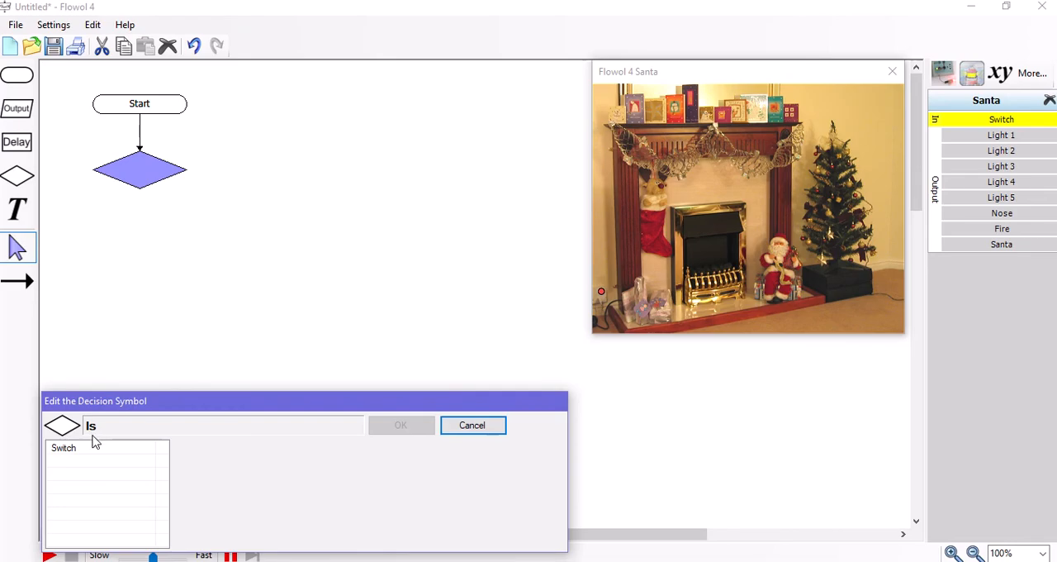
{"action": "left_click", "coordinate": [63, 448]}
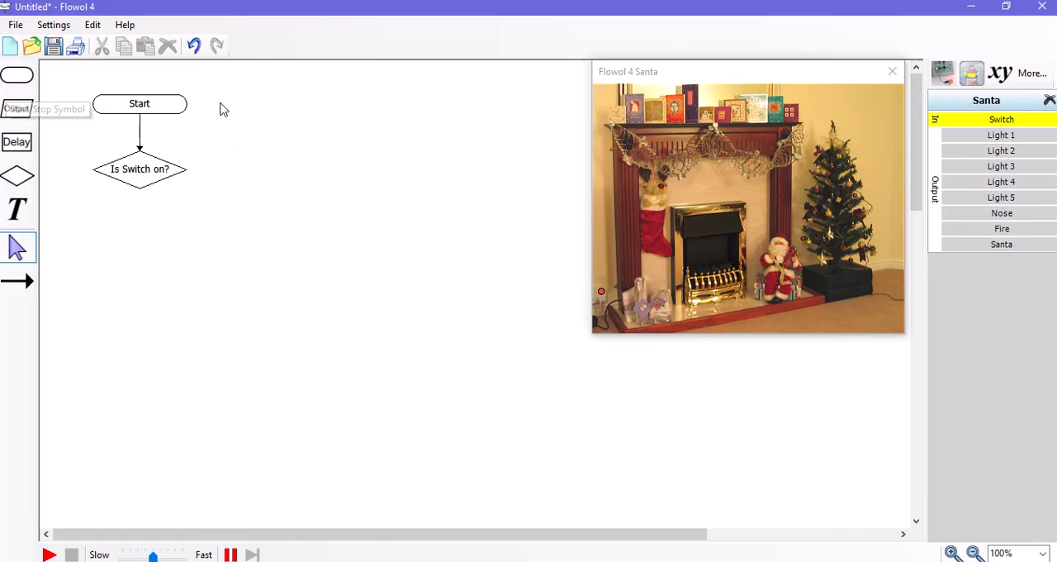
{"action": "mouse_move", "coordinate": [16, 74]}
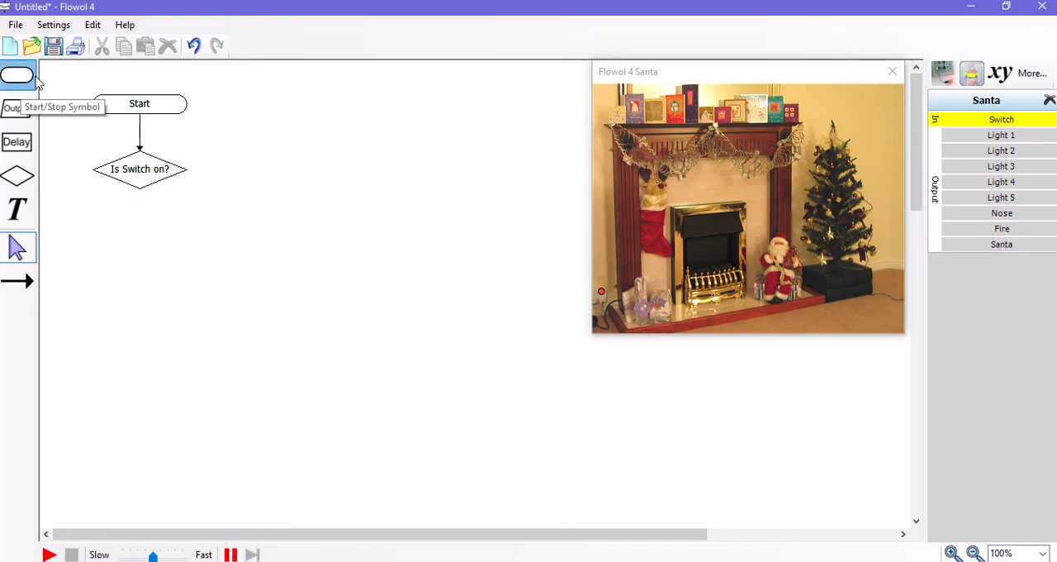
Place a 'Sub lights' subroutine start symbol to the right of Start.
{"action": "left_click", "coordinate": [264, 104]}
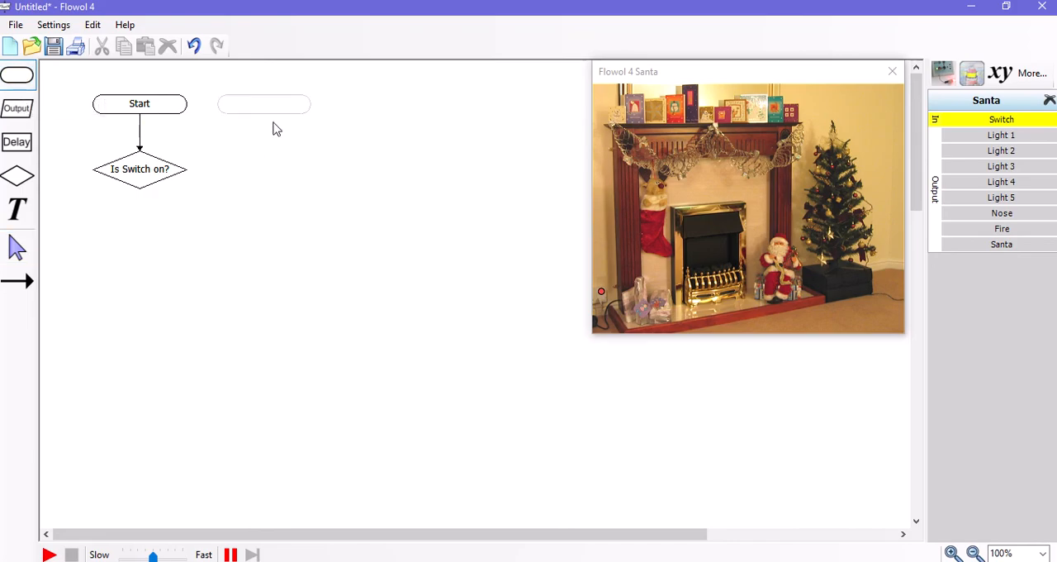
{"action": "double_click", "coordinate": [265, 105]}
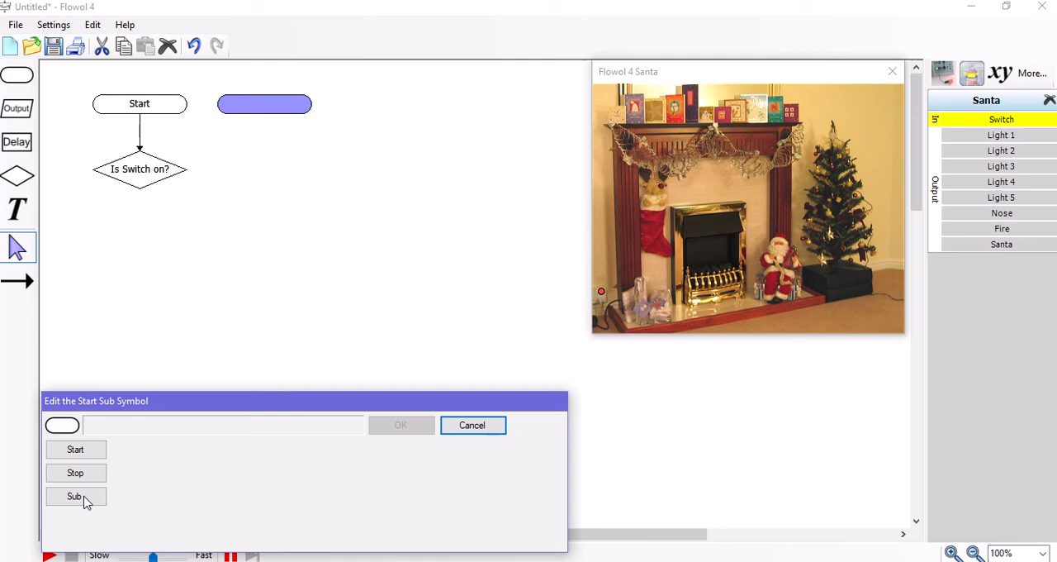
{"action": "left_click", "coordinate": [76, 495]}
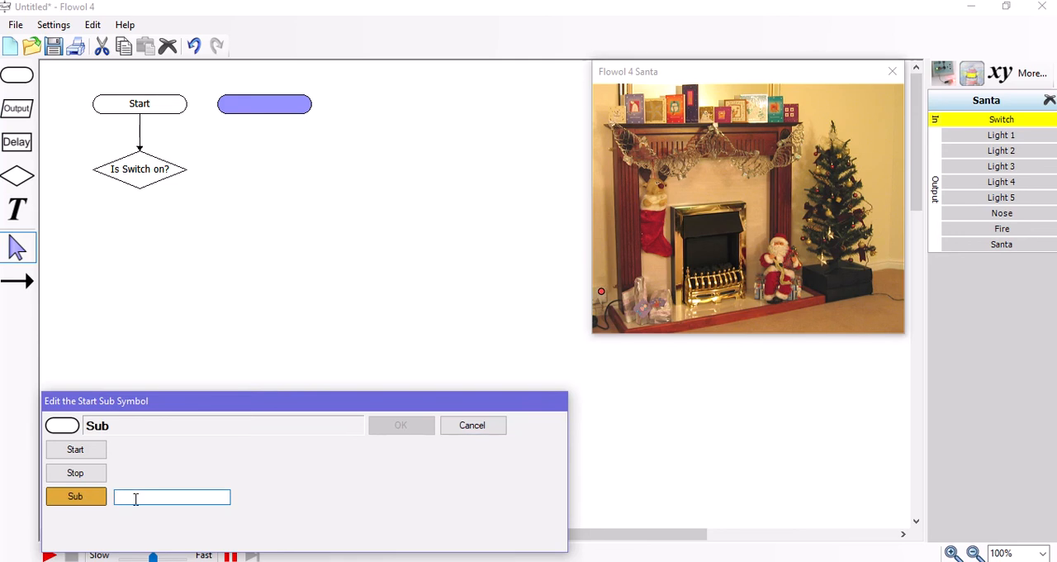
{"action": "type", "text": "lights"}
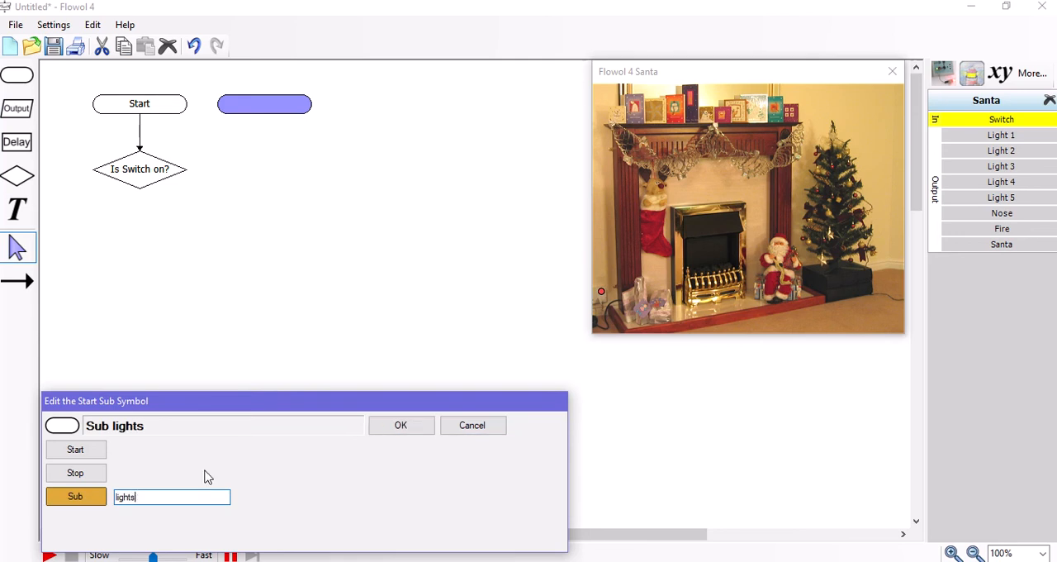
{"action": "left_click", "coordinate": [400, 424]}
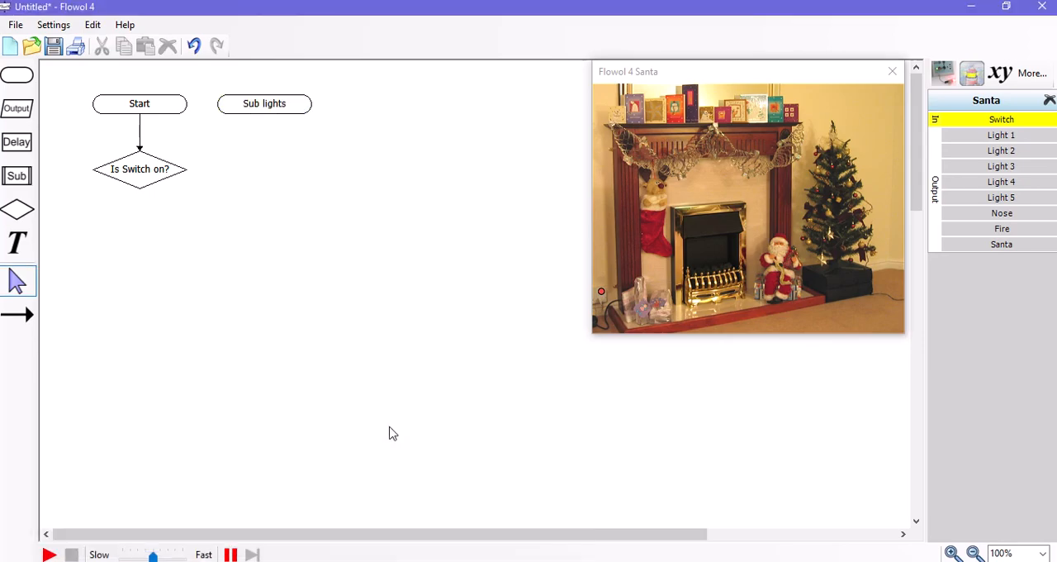
{"action": "mouse_move", "coordinate": [264, 109]}
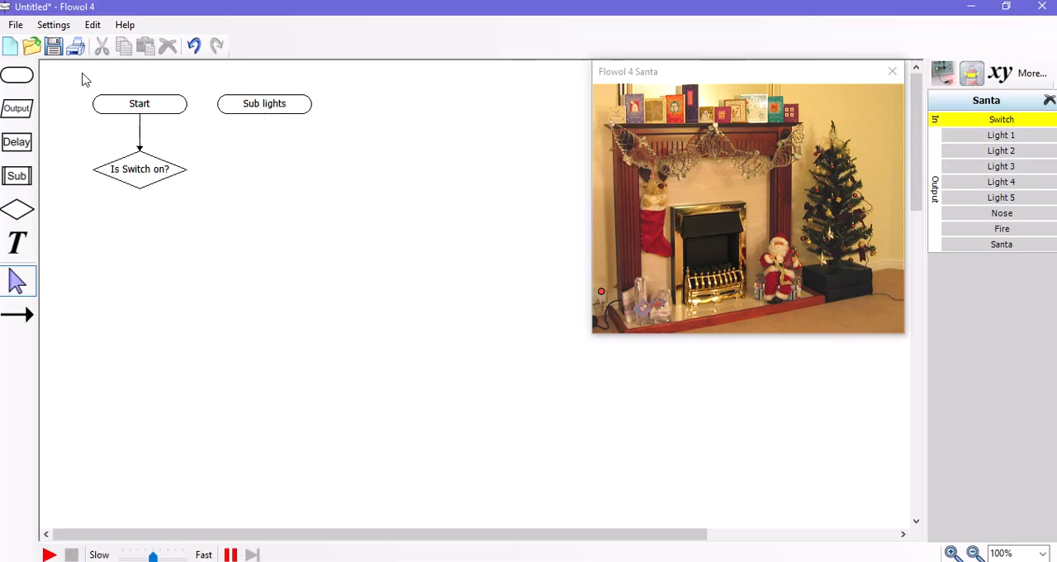
Add a call below the decision running the lights subroutine 5 times.
{"action": "left_click", "coordinate": [16, 314]}
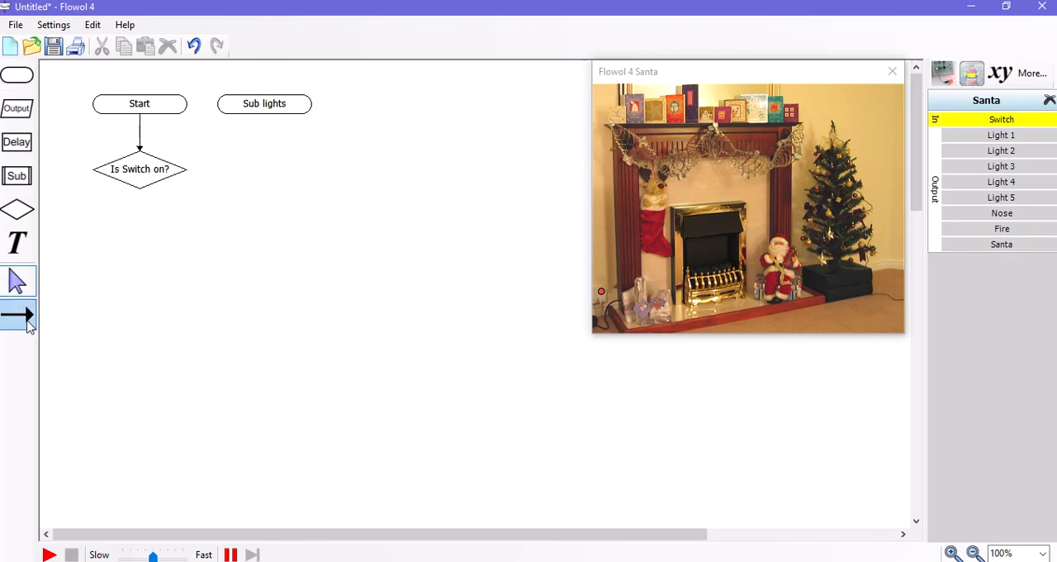
{"action": "mouse_move", "coordinate": [16, 175]}
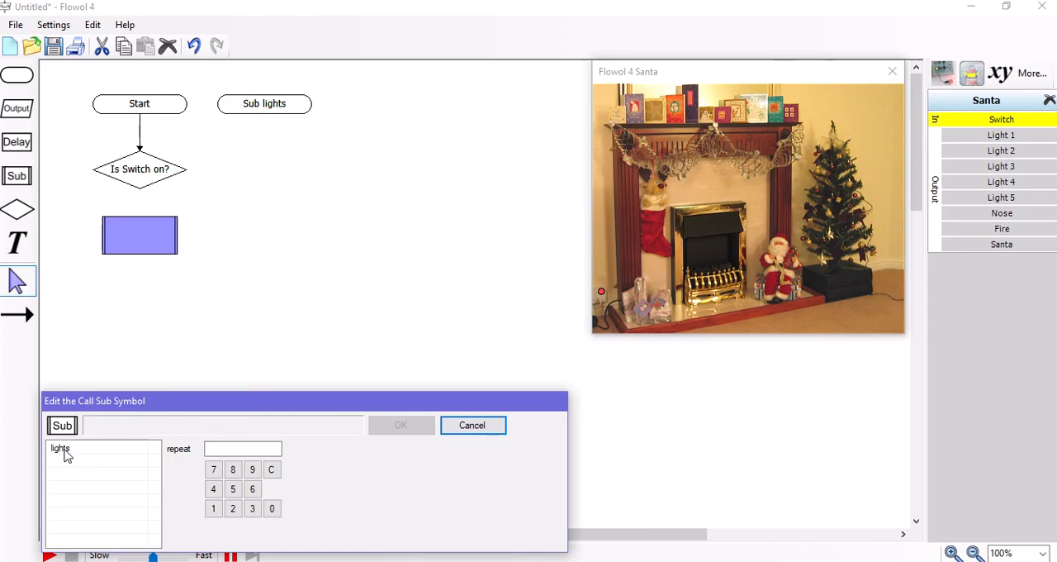
{"action": "left_click", "coordinate": [59, 448]}
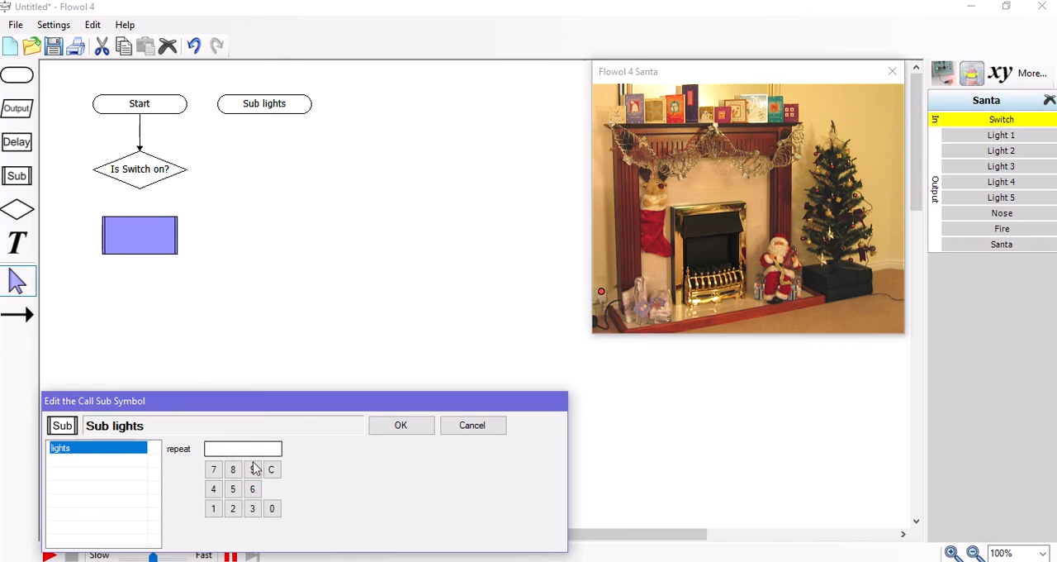
{"action": "left_click", "coordinate": [233, 489]}
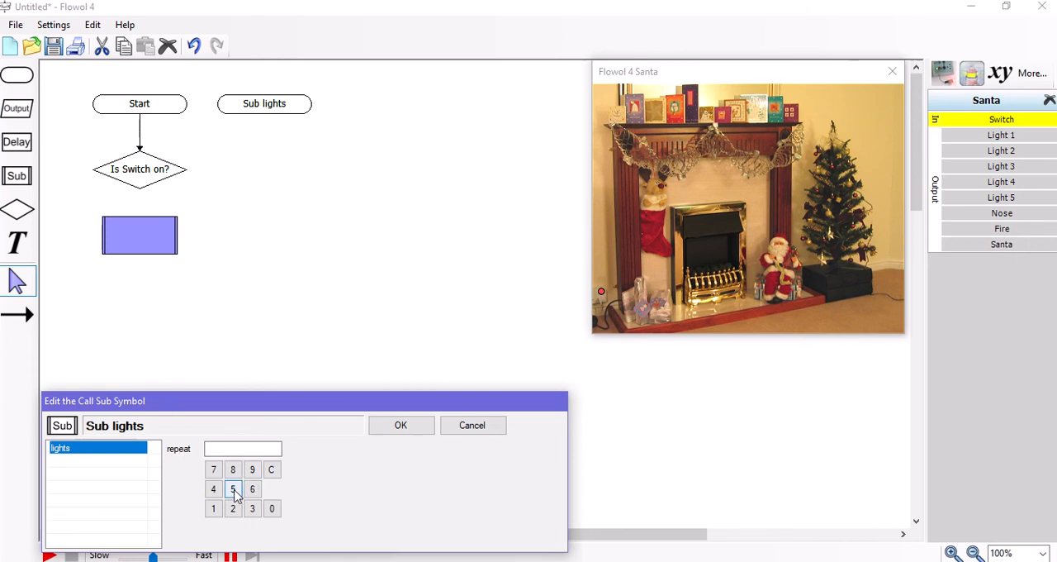
{"action": "left_click", "coordinate": [231, 489]}
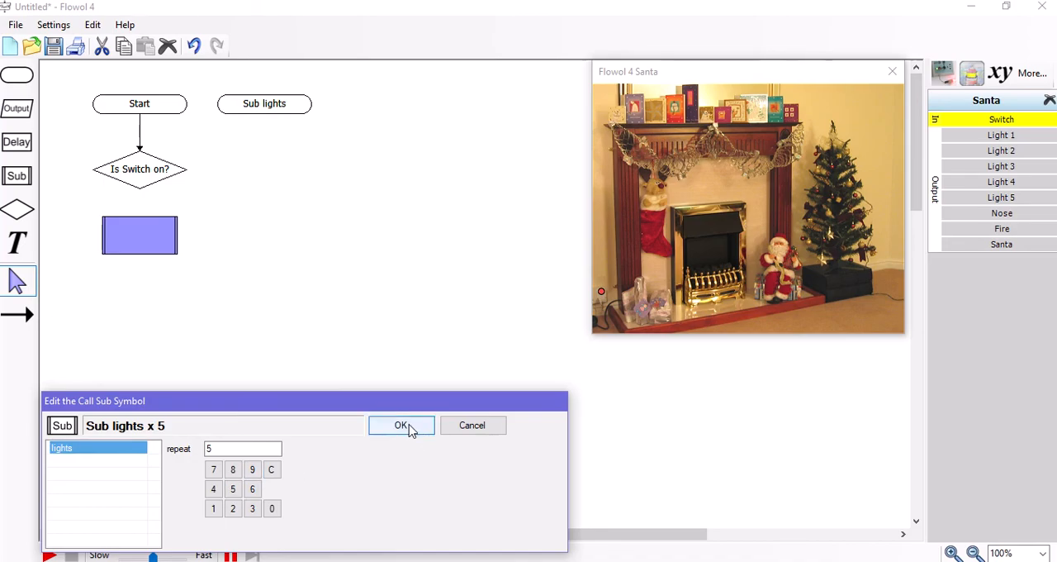
{"action": "left_click", "coordinate": [400, 424]}
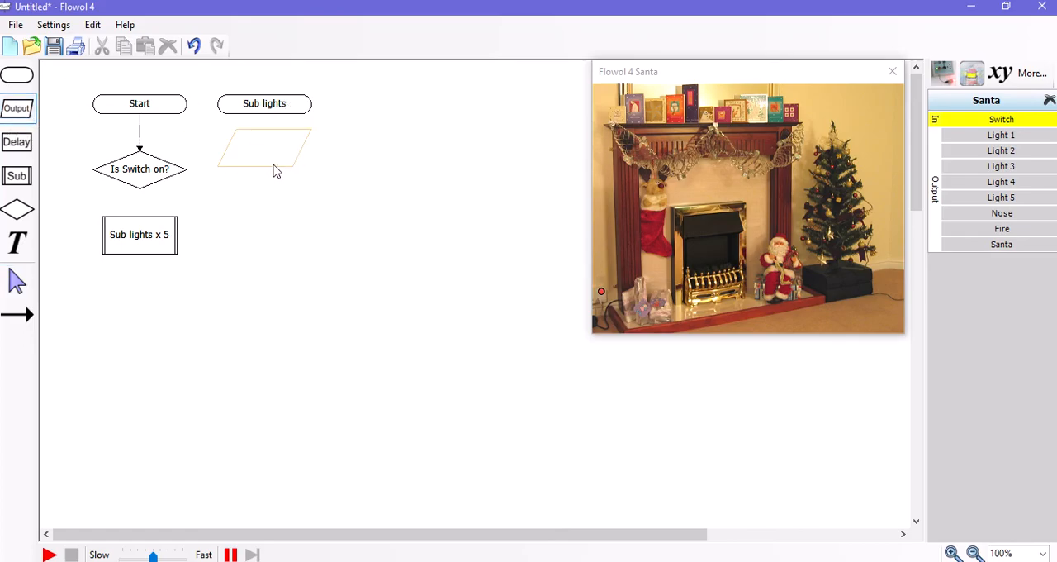
Under Sub lights, set an alternating light pattern with Light 5 on, then a 0.1 s delay.
{"action": "double_click", "coordinate": [264, 157]}
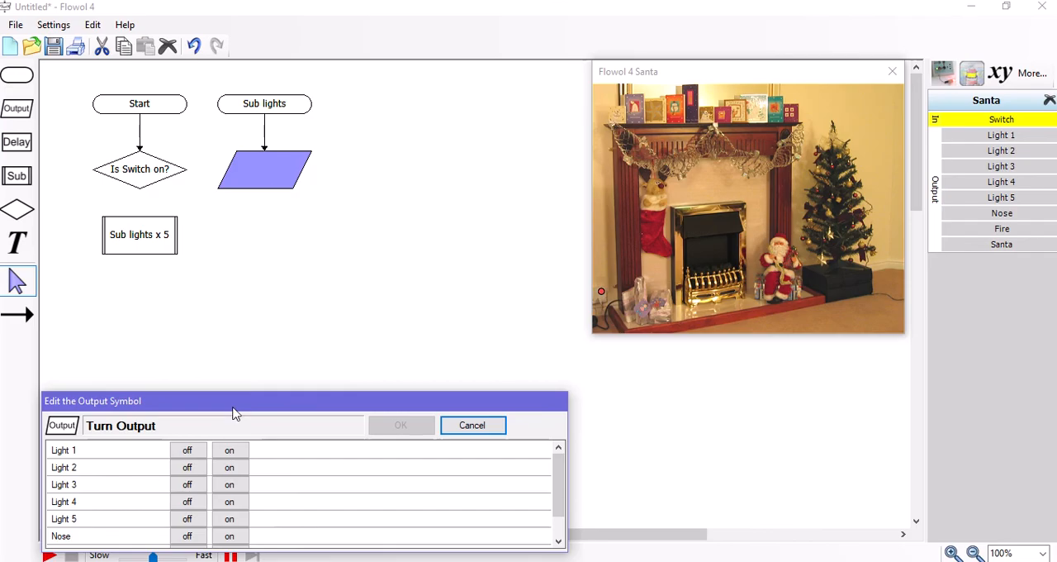
{"action": "left_click_drag", "start_coordinate": [235, 400], "coordinate": [346, 225]}
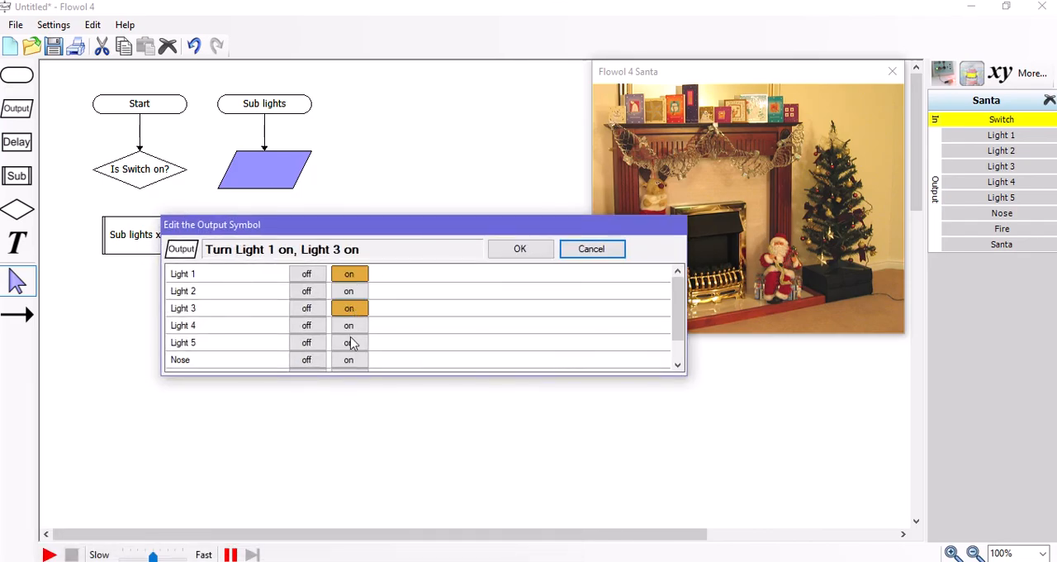
{"action": "left_click", "coordinate": [347, 341]}
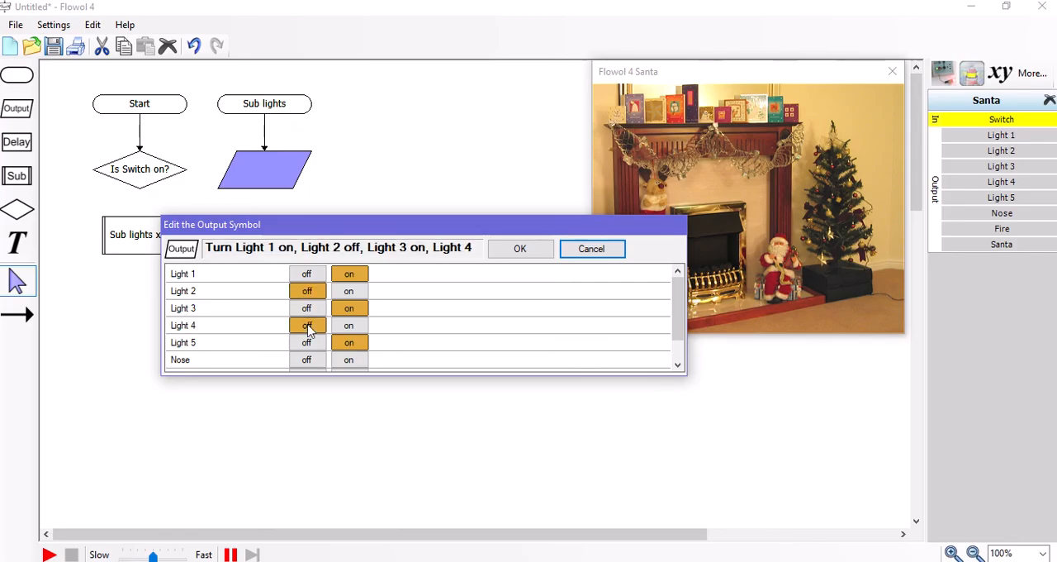
{"action": "left_click", "coordinate": [519, 248]}
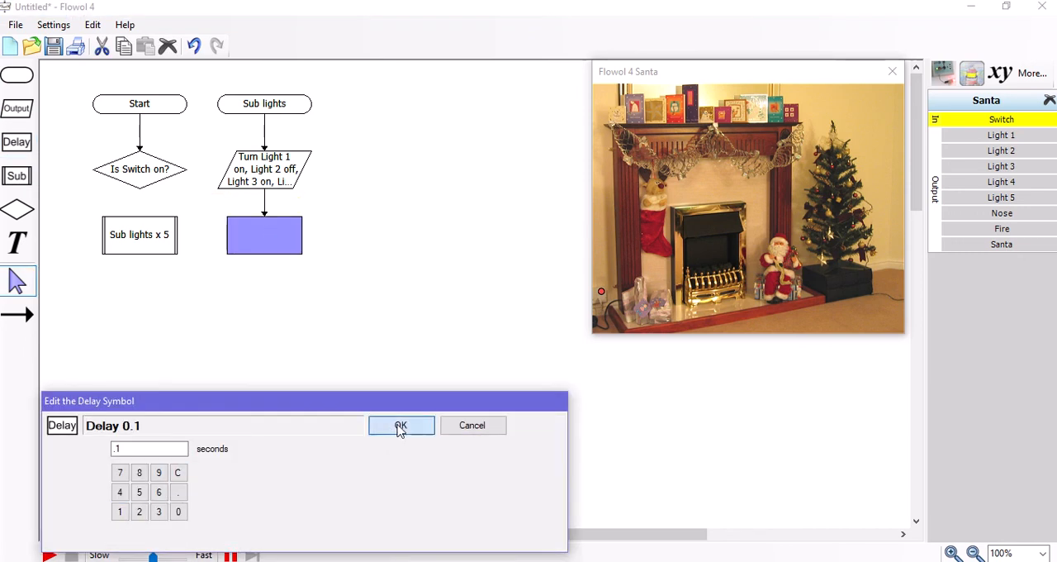
{"action": "left_click", "coordinate": [399, 425]}
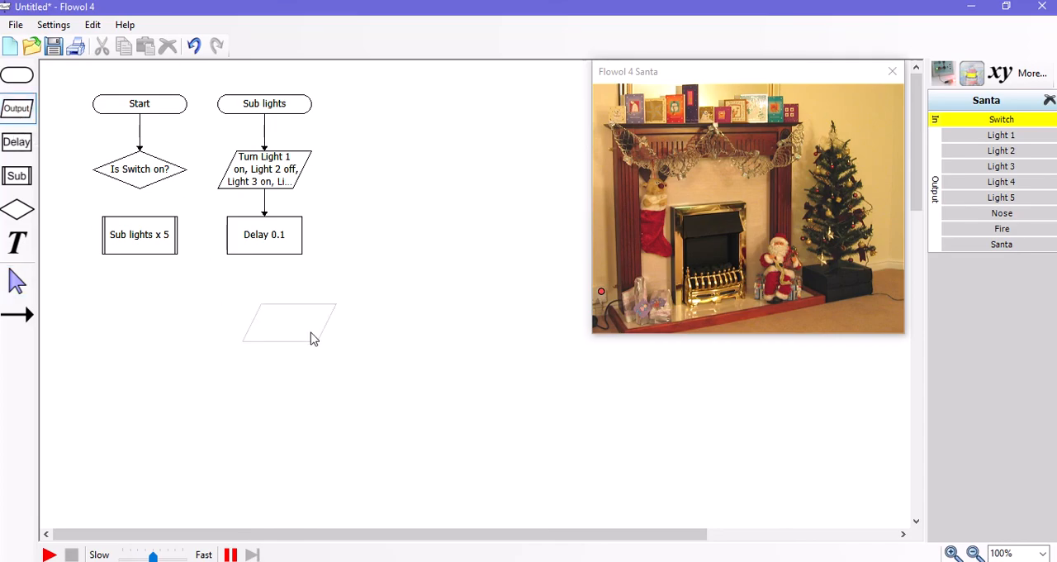
Add a second output reversing the pattern, Light 5 off and Light 4 on.
{"action": "double_click", "coordinate": [289, 322]}
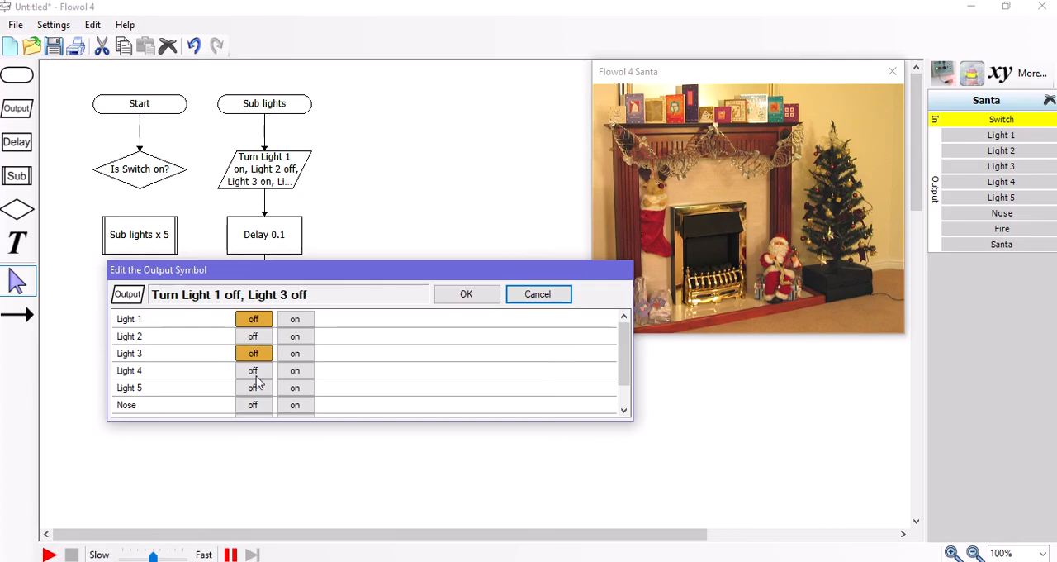
{"action": "left_click", "coordinate": [252, 386]}
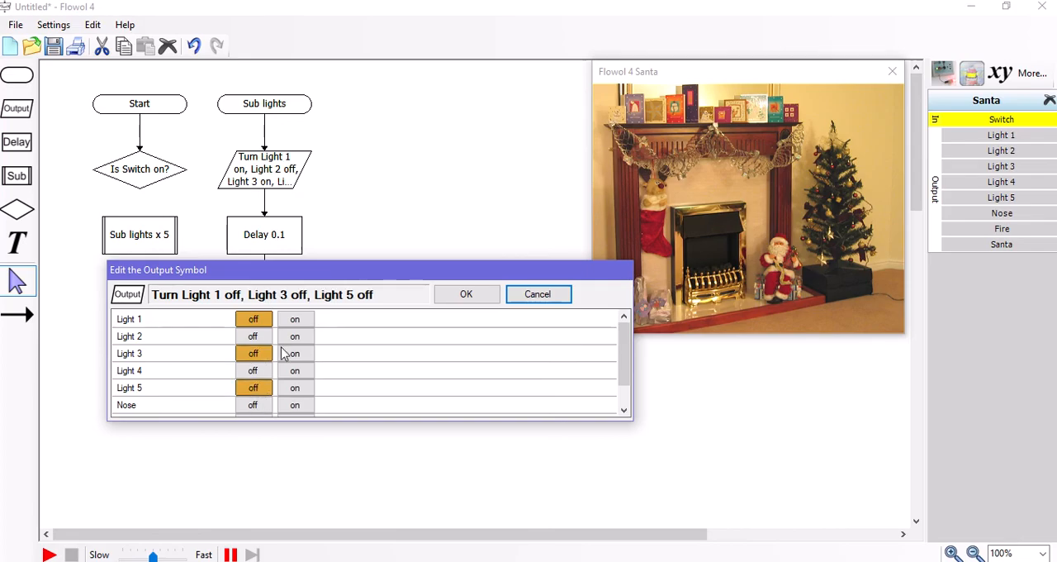
{"action": "left_click", "coordinate": [294, 370]}
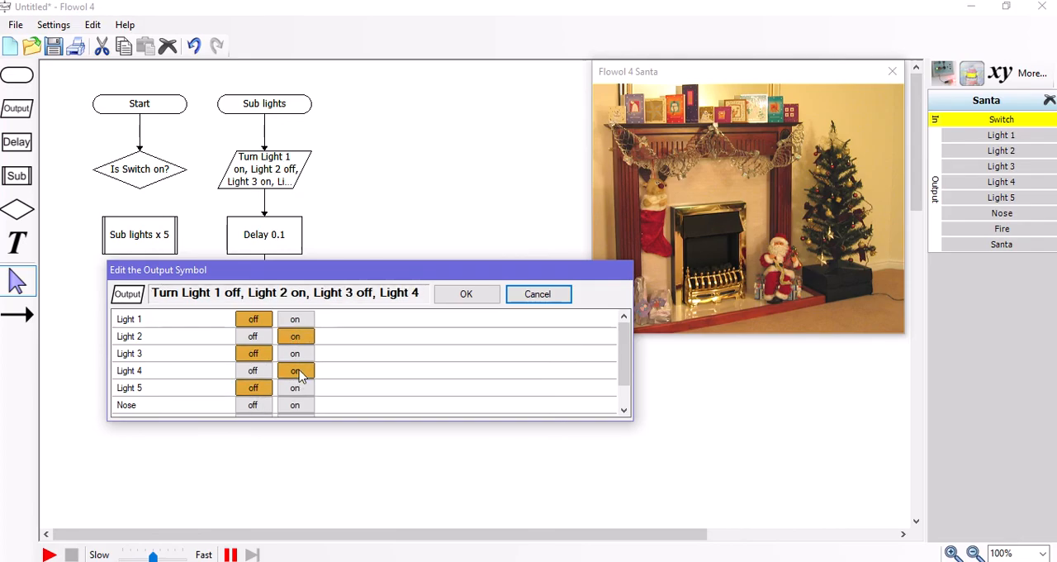
{"action": "left_click", "coordinate": [466, 294]}
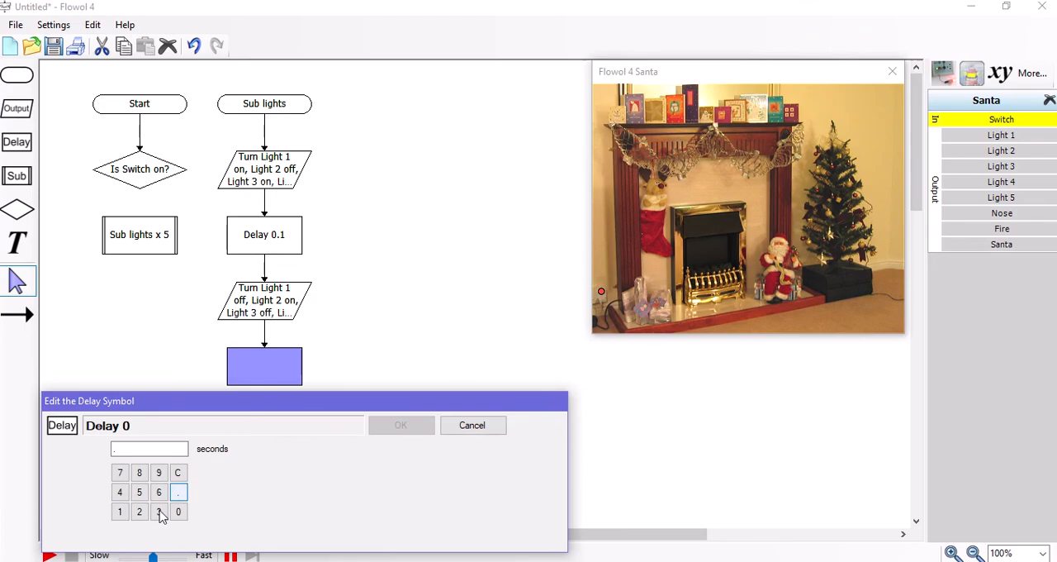
Add a second 0.1 s delay and a subroutine Stop, ready to link with arrows.
{"action": "left_click", "coordinate": [399, 424]}
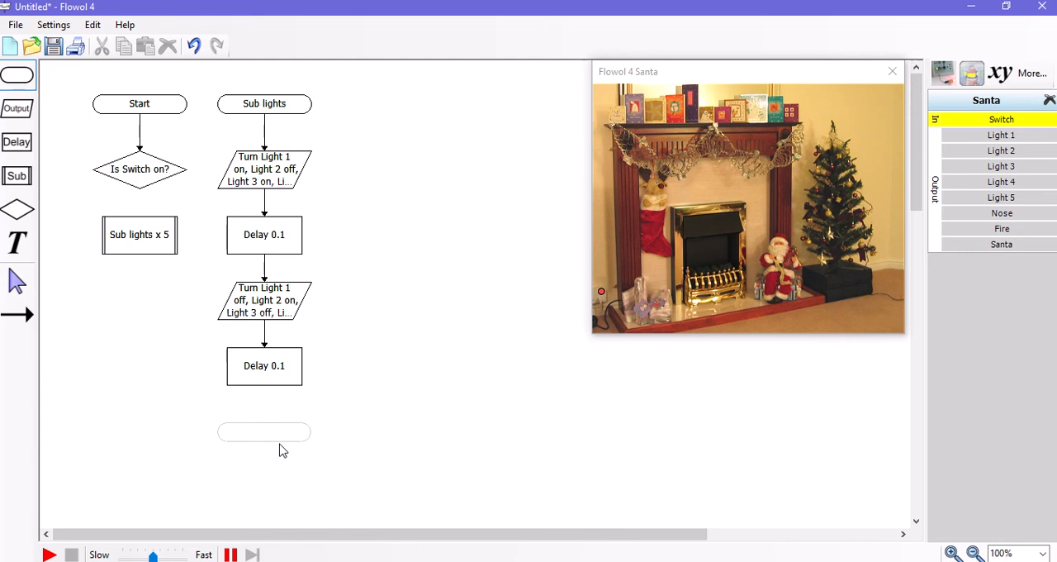
{"action": "double_click", "coordinate": [264, 433]}
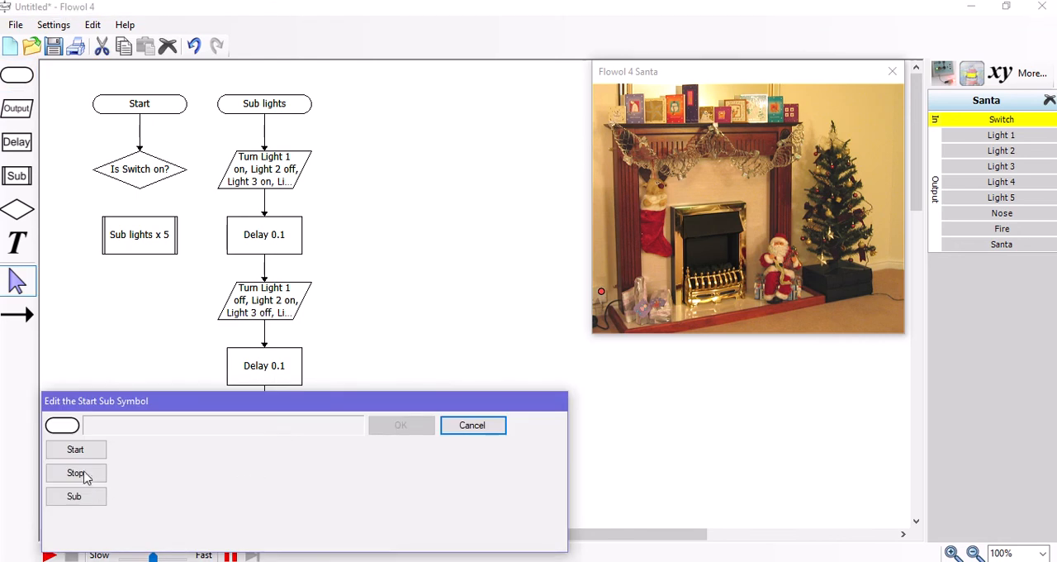
{"action": "left_click", "coordinate": [76, 473]}
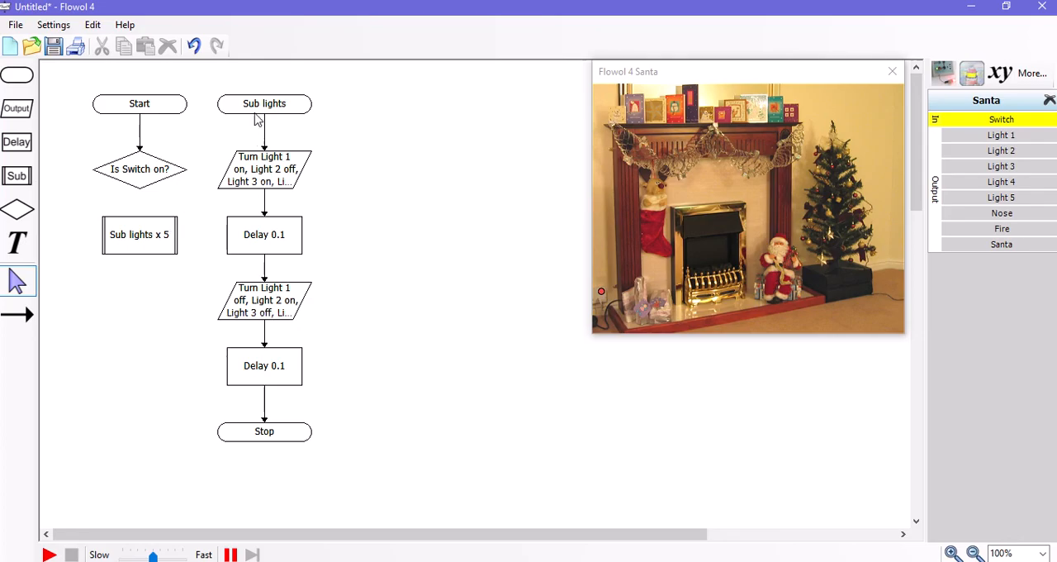
{"action": "mouse_move", "coordinate": [112, 251]}
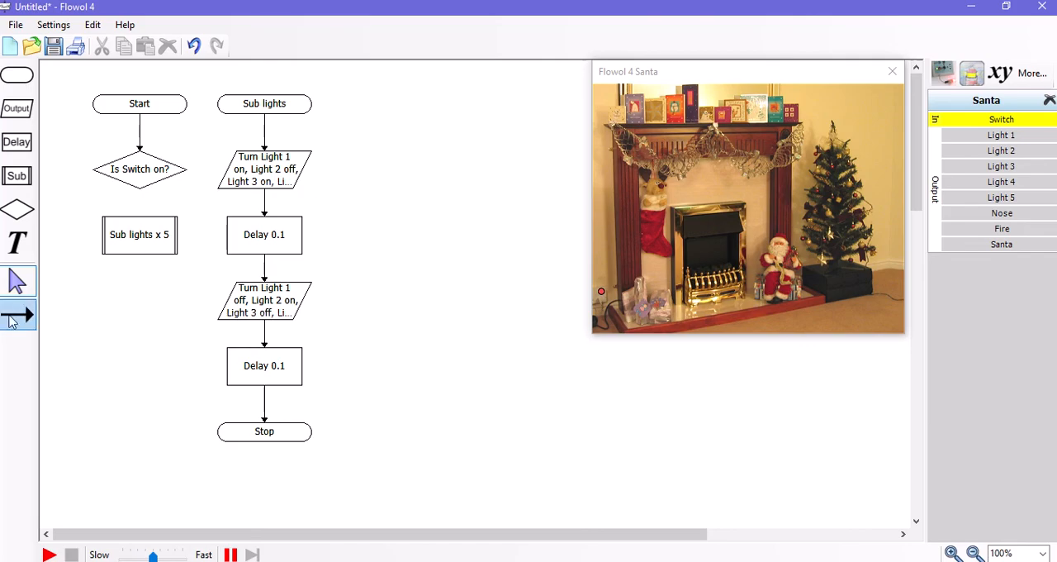
{"action": "left_click", "coordinate": [139, 169]}
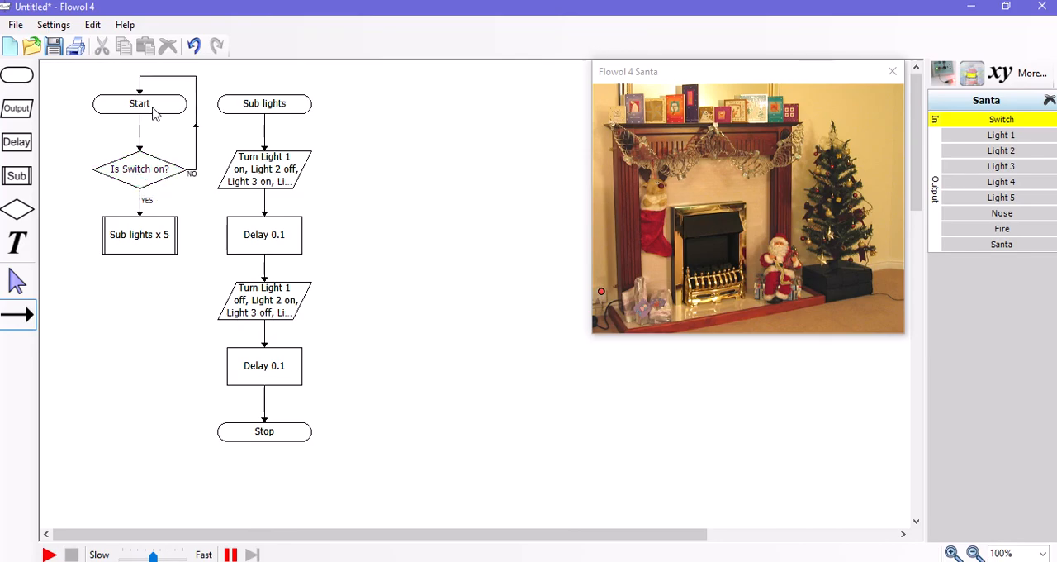
{"action": "mouse_move", "coordinate": [96, 221]}
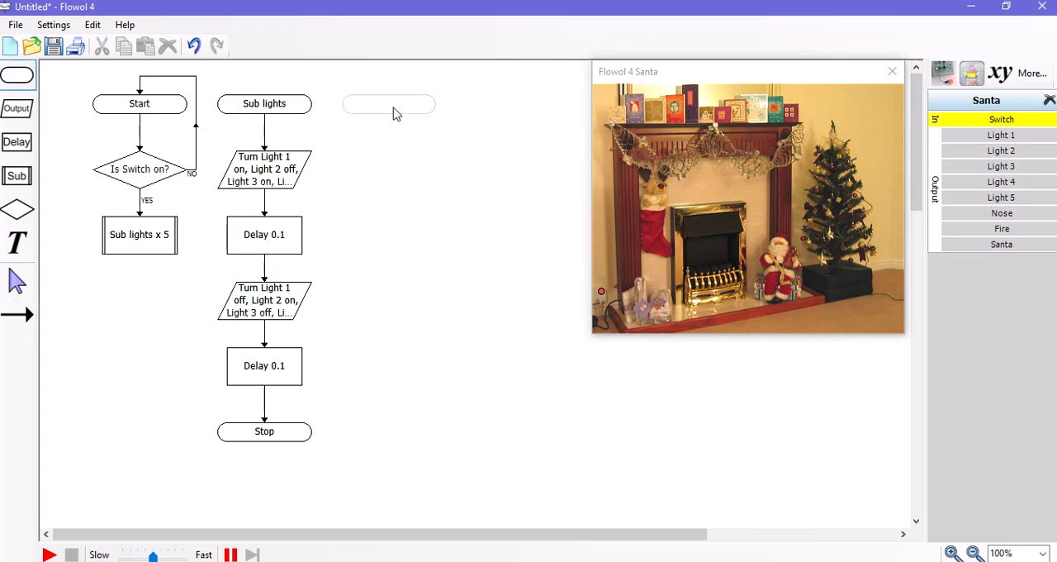
Place a 'Sub santa dance' subroutine start beside Sub lights.
{"action": "double_click", "coordinate": [388, 104]}
{"action": "type", "text": "s"}
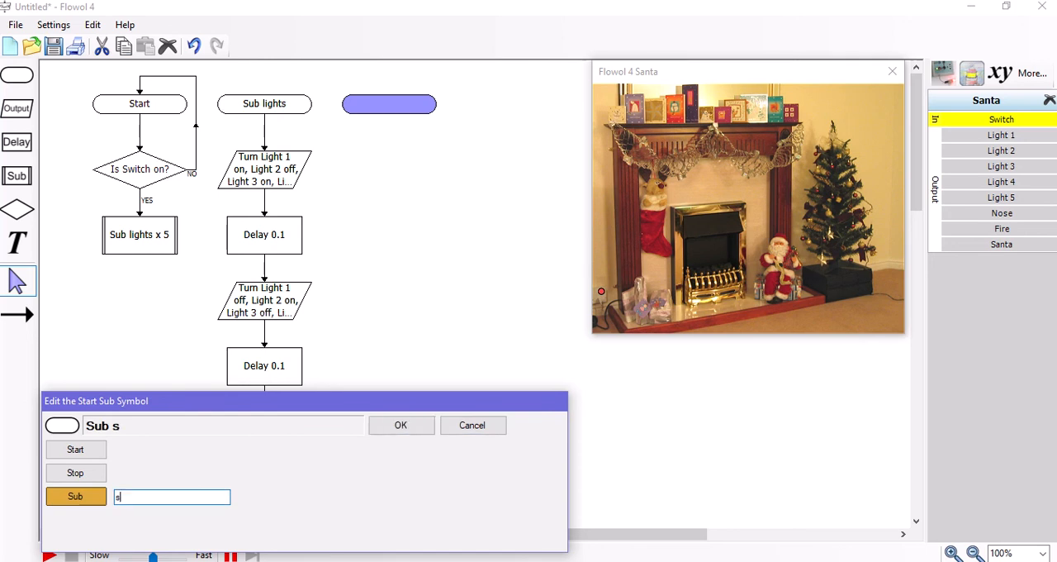
{"action": "type", "text": "anta dance"}
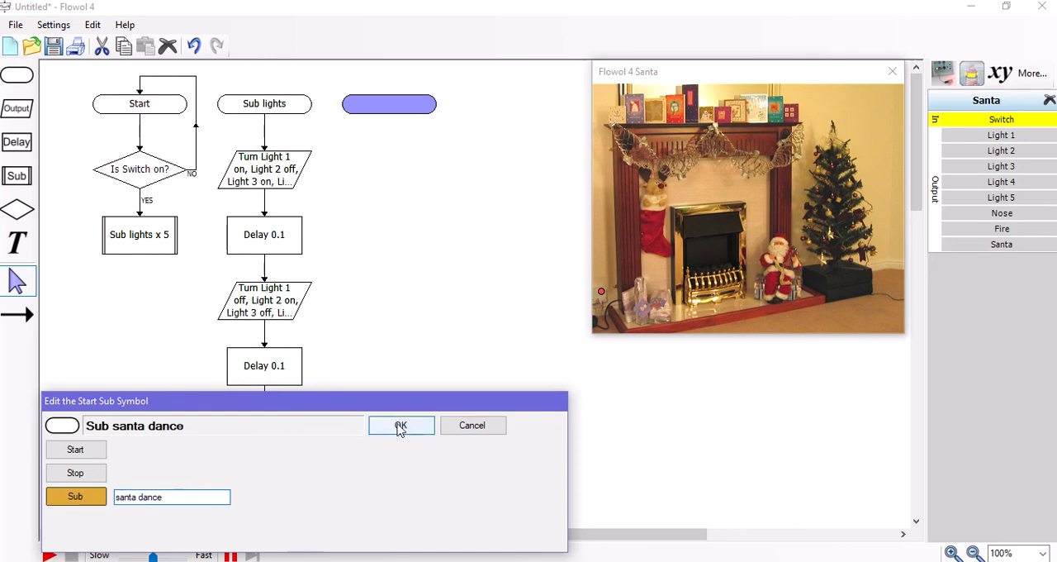
{"action": "left_click", "coordinate": [400, 424]}
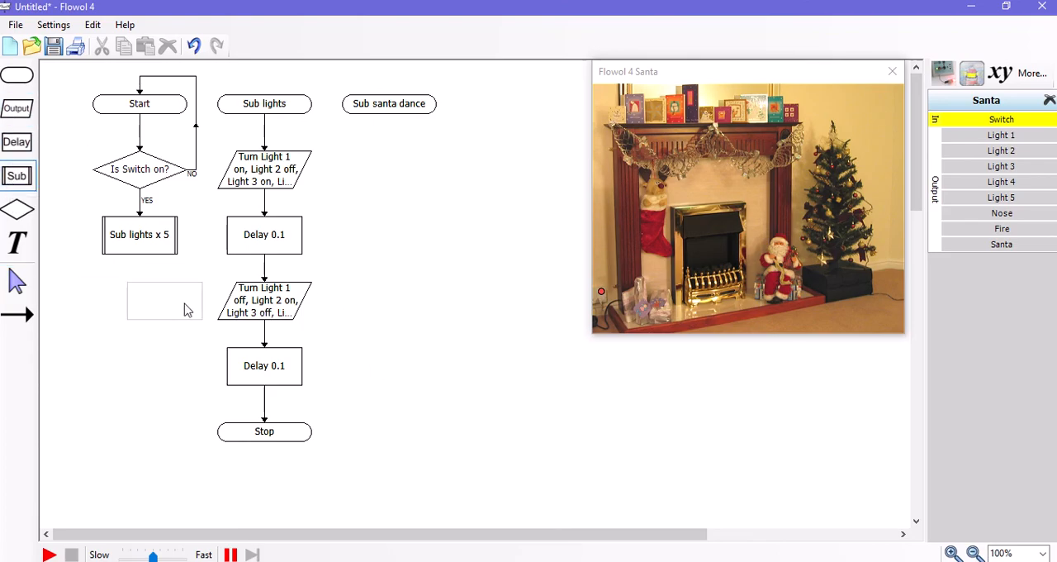
Add a call running santa dance 5 times below the lights call.
{"action": "double_click", "coordinate": [164, 300]}
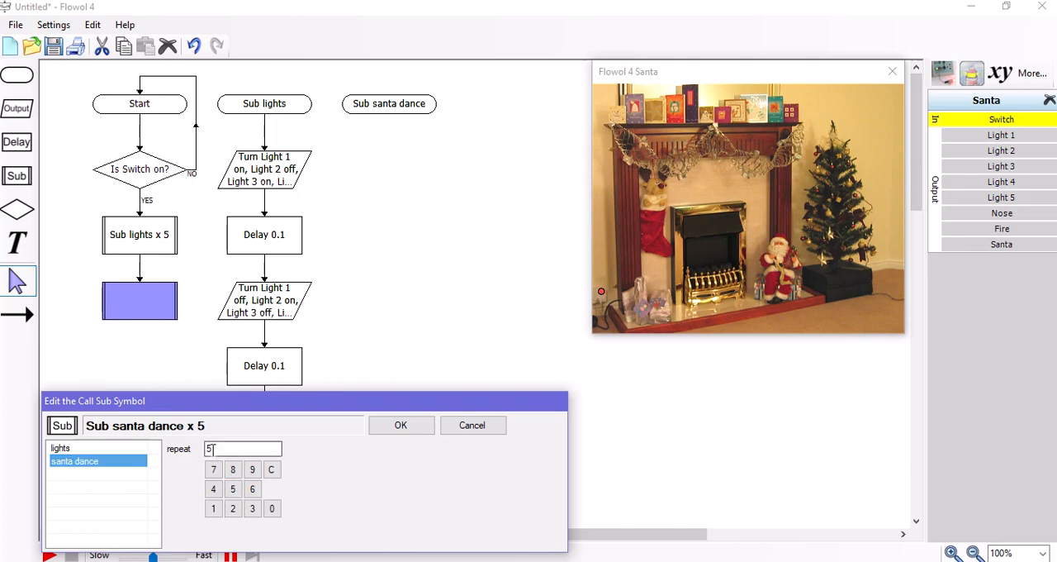
{"action": "left_click", "coordinate": [400, 425]}
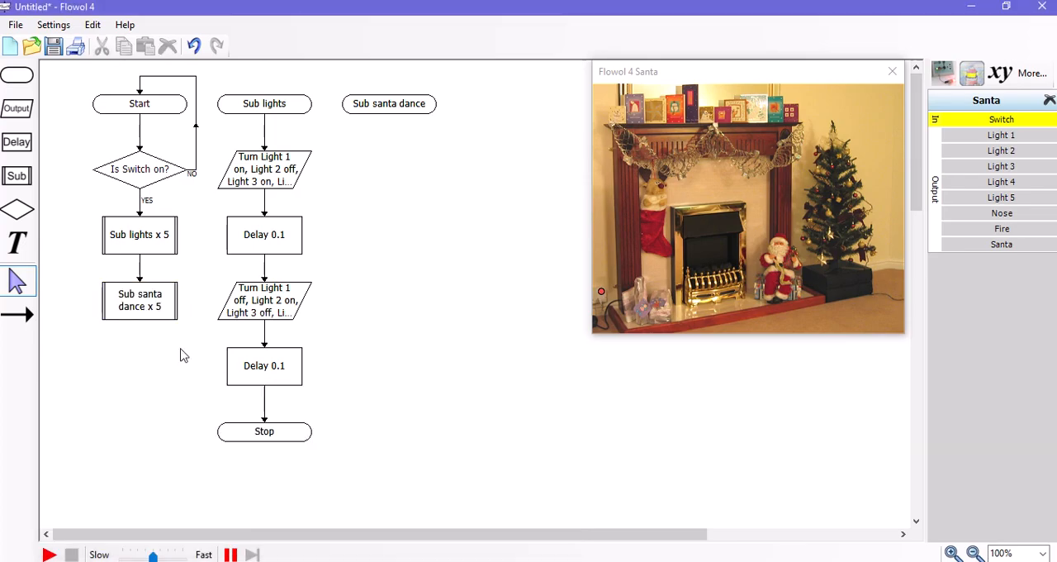
{"action": "mouse_move", "coordinate": [221, 246]}
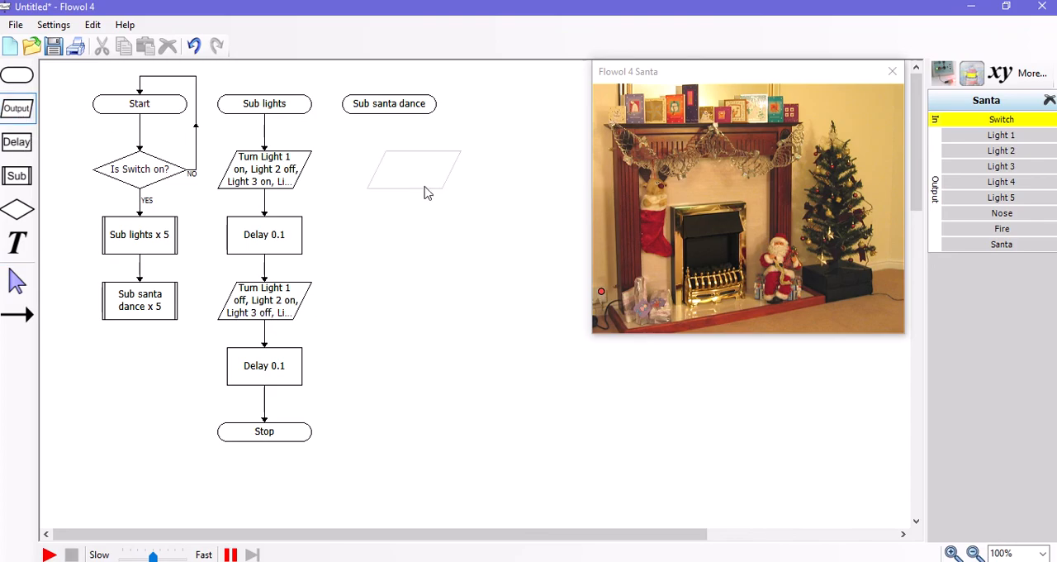
Add the first santa dance output: Lights 1–5 off, Nose and Santa on.
{"action": "double_click", "coordinate": [413, 170]}
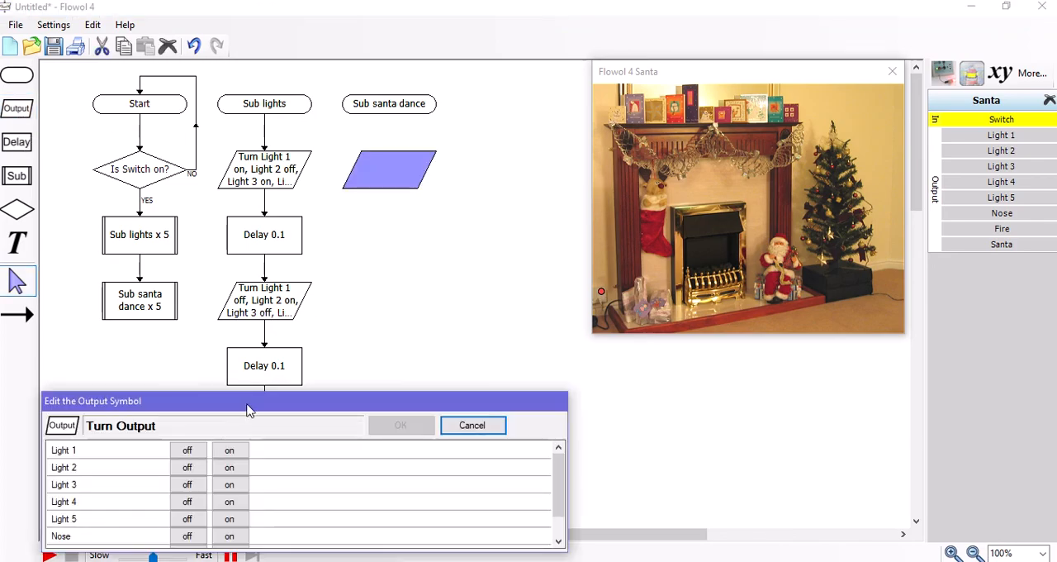
{"action": "left_click", "coordinate": [293, 305]}
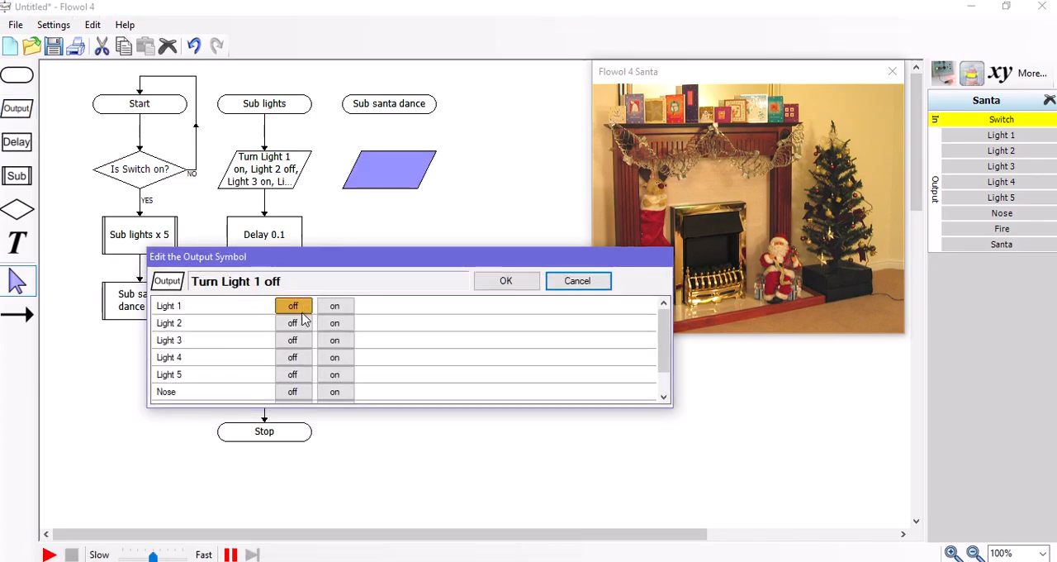
{"action": "left_click", "coordinate": [293, 357]}
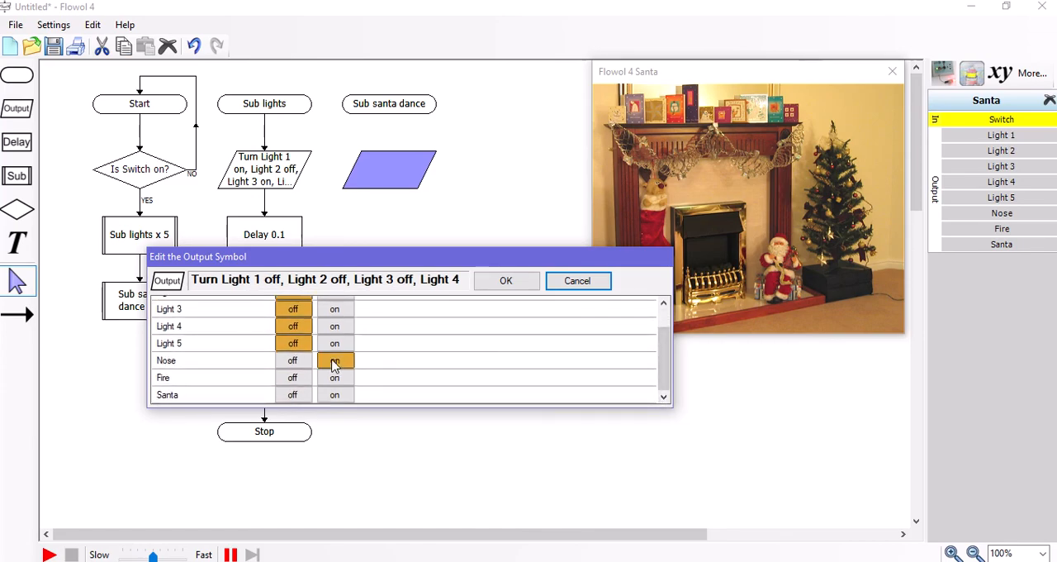
{"action": "left_click", "coordinate": [334, 394]}
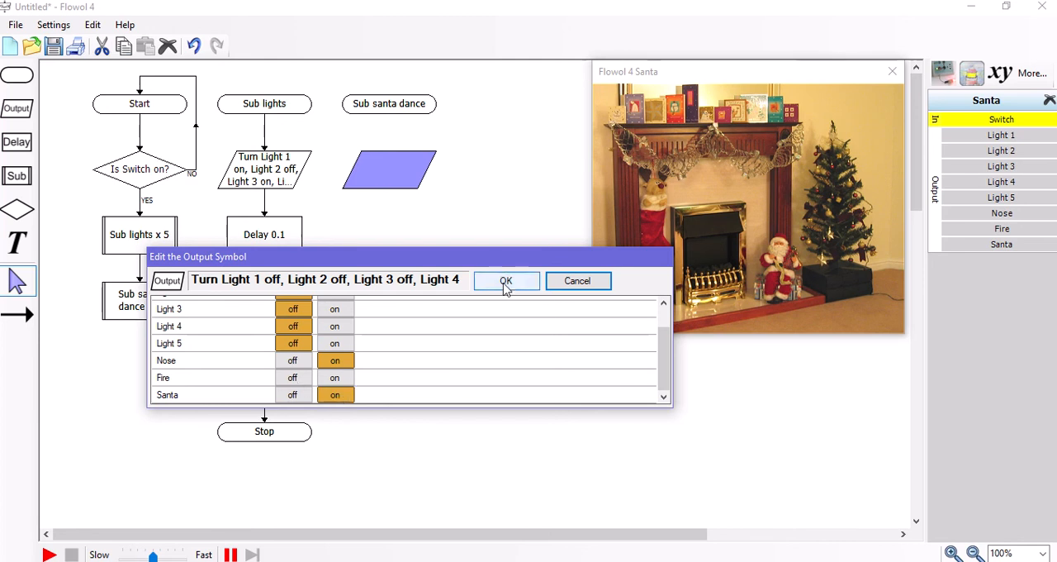
{"action": "left_click", "coordinate": [506, 281]}
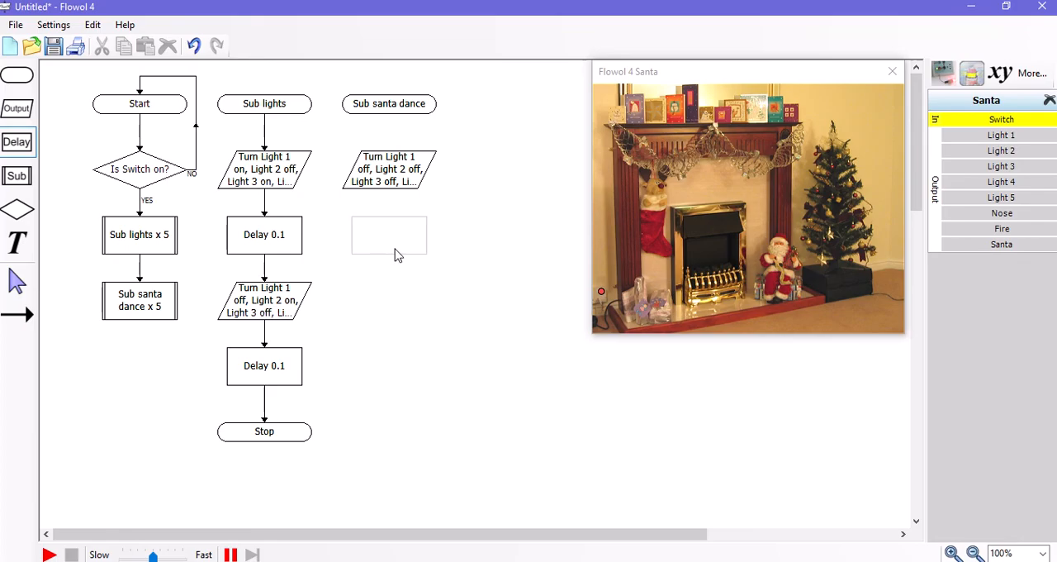
Add a 0.1 s delay then a second output turning Lights 1–5 off.
{"action": "double_click", "coordinate": [388, 234]}
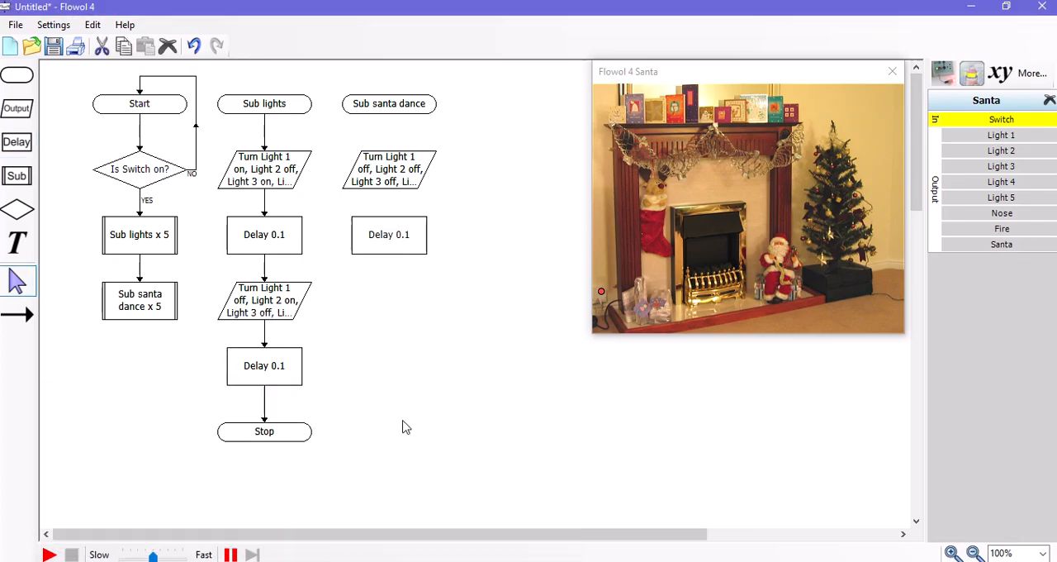
{"action": "mouse_move", "coordinate": [16, 109]}
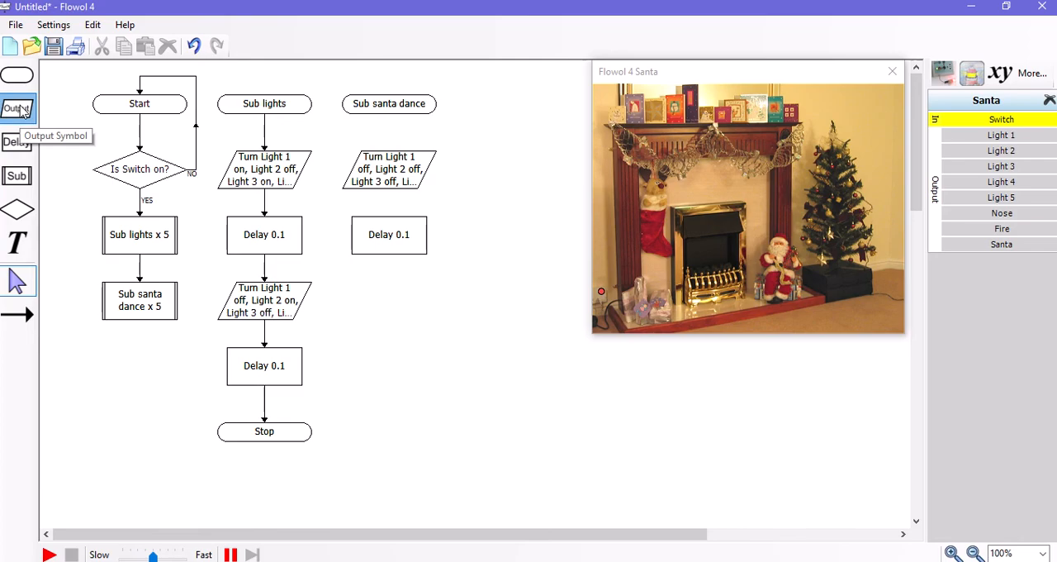
{"action": "left_click", "coordinate": [388, 301]}
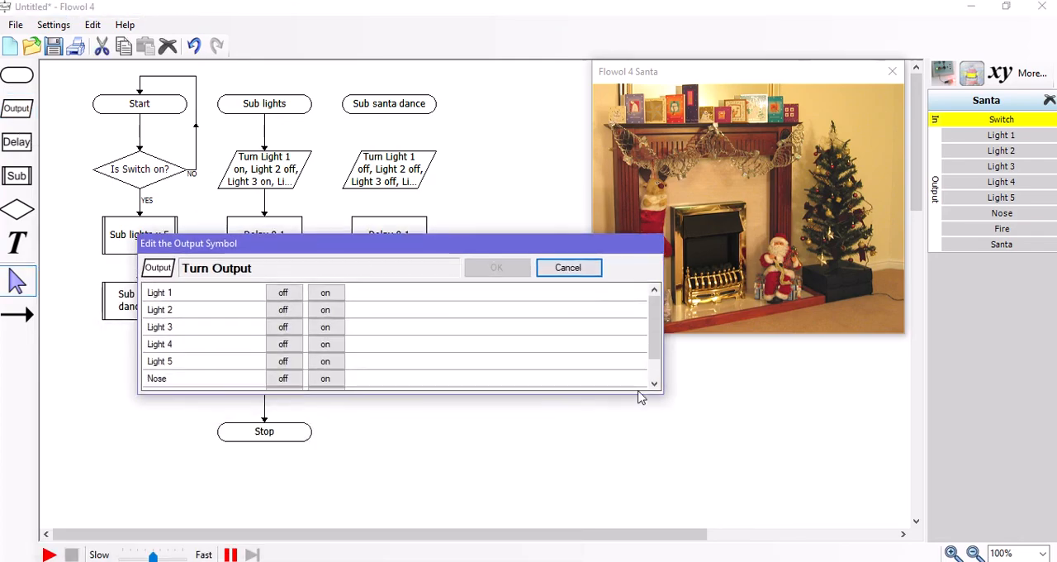
{"action": "left_click", "coordinate": [284, 293]}
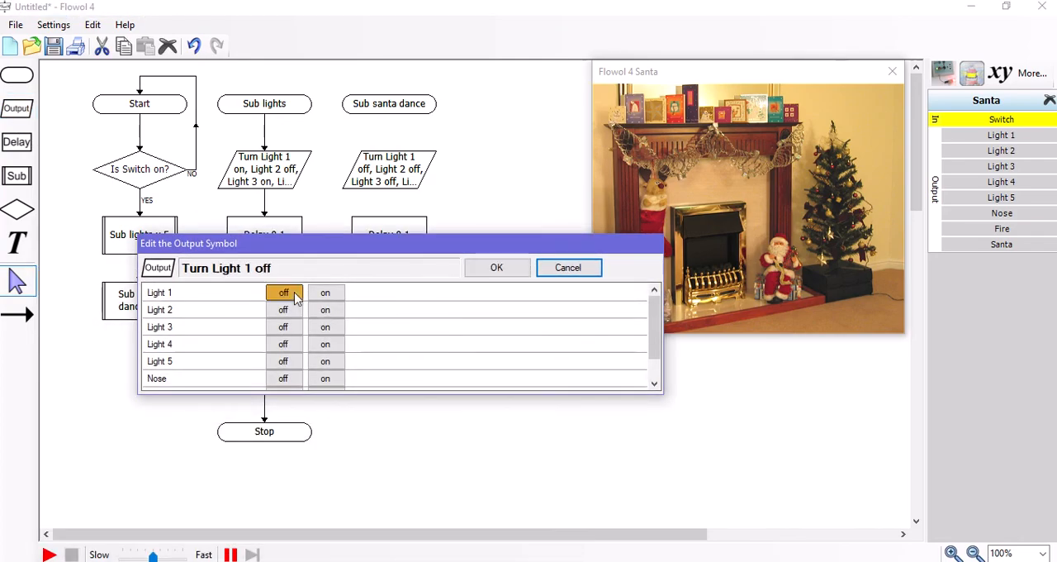
{"action": "left_click", "coordinate": [285, 344]}
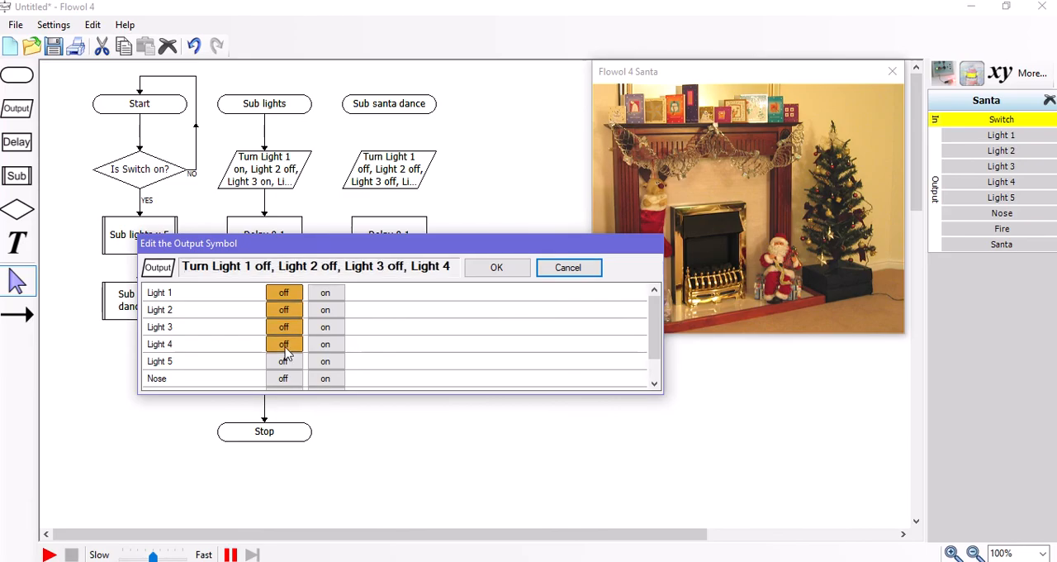
{"action": "left_click", "coordinate": [284, 362]}
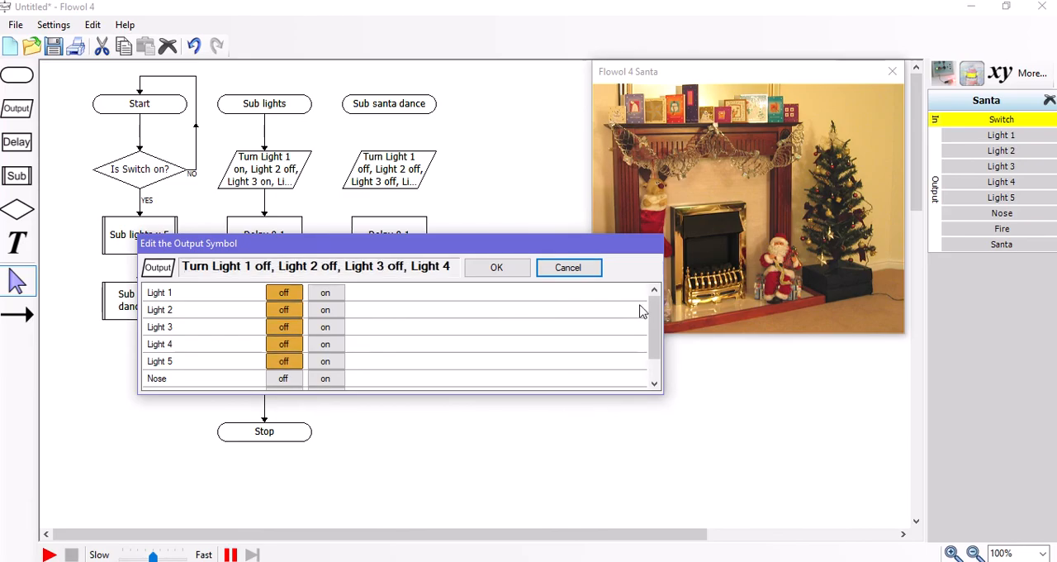
{"action": "scroll", "scroll_direction": "down", "scroll_amount": 3}
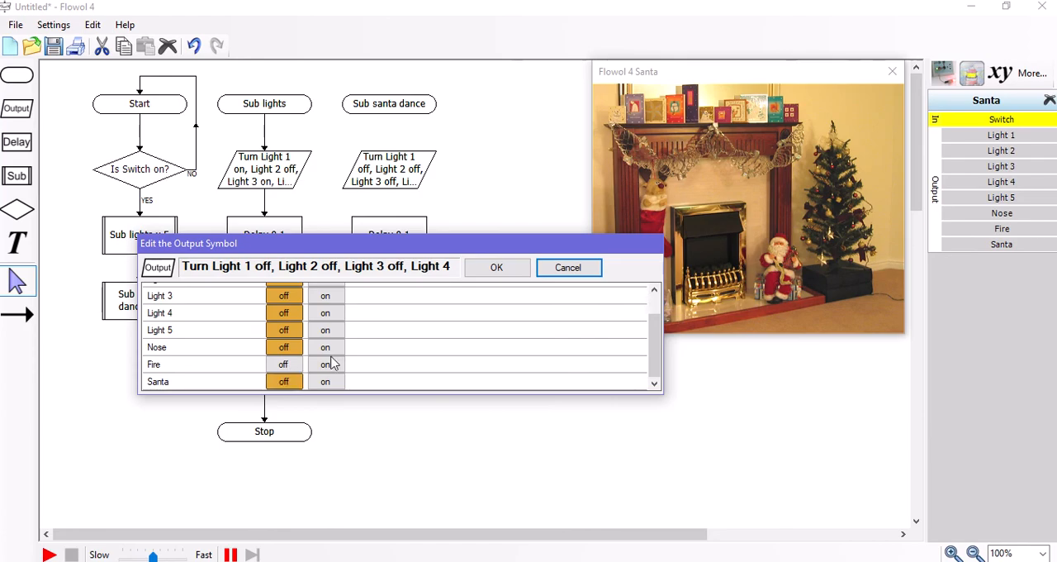
{"action": "left_click", "coordinate": [568, 268]}
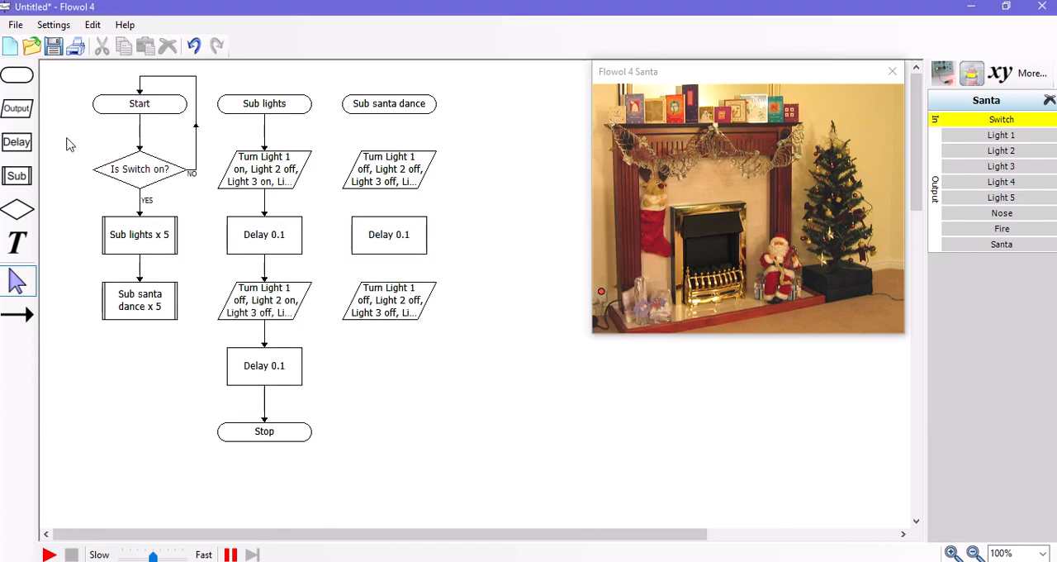
Add another 0.1-second Delay after the lights-off output in the santa dance subroutine.
{"action": "double_click", "coordinate": [264, 365]}
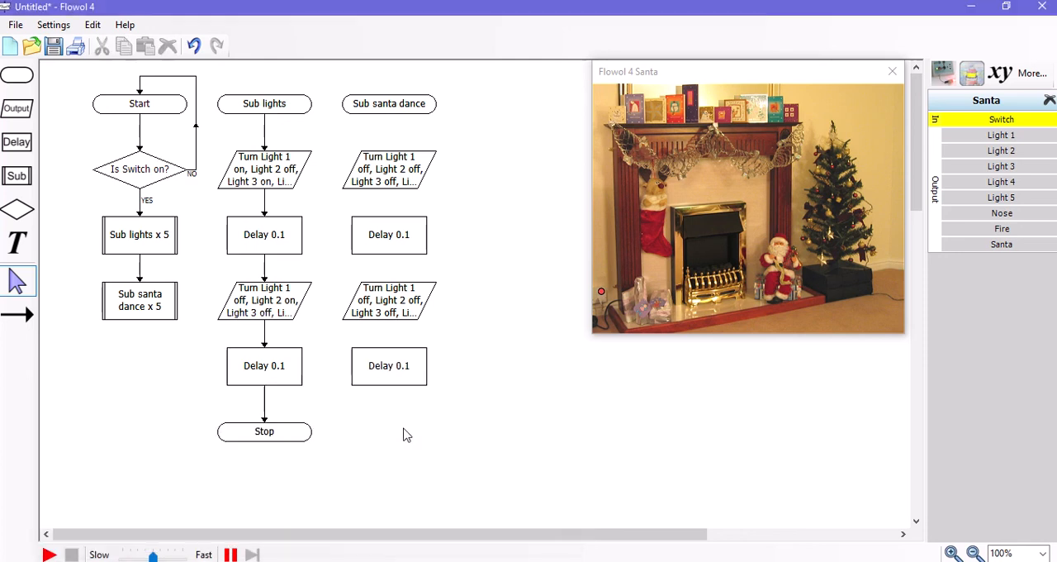
{"action": "mouse_move", "coordinate": [18, 74]}
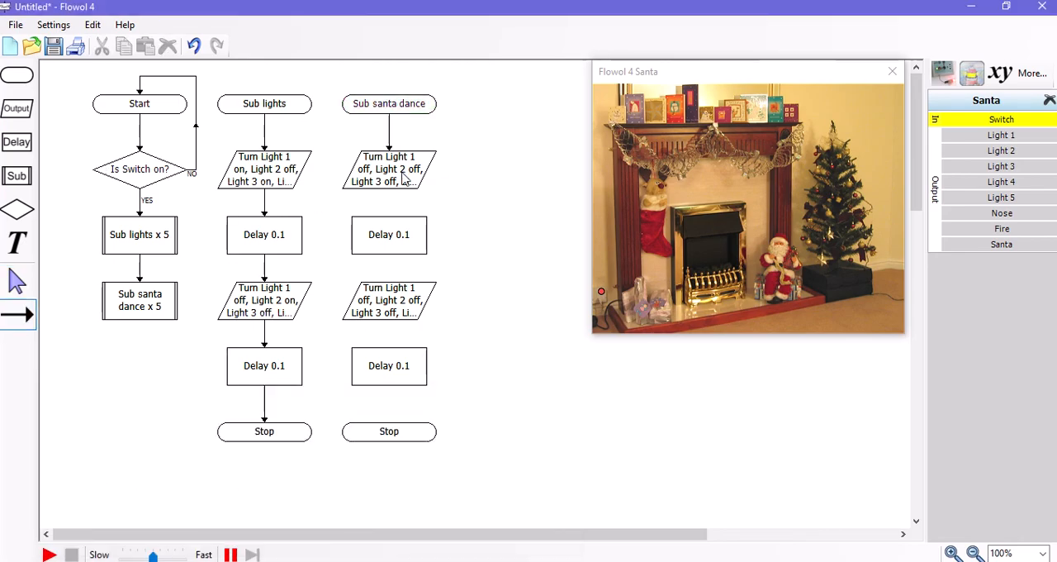
Link the santa dance symbols and loop the santa dance x 5 call back to Start.
{"action": "left_click", "coordinate": [388, 234]}
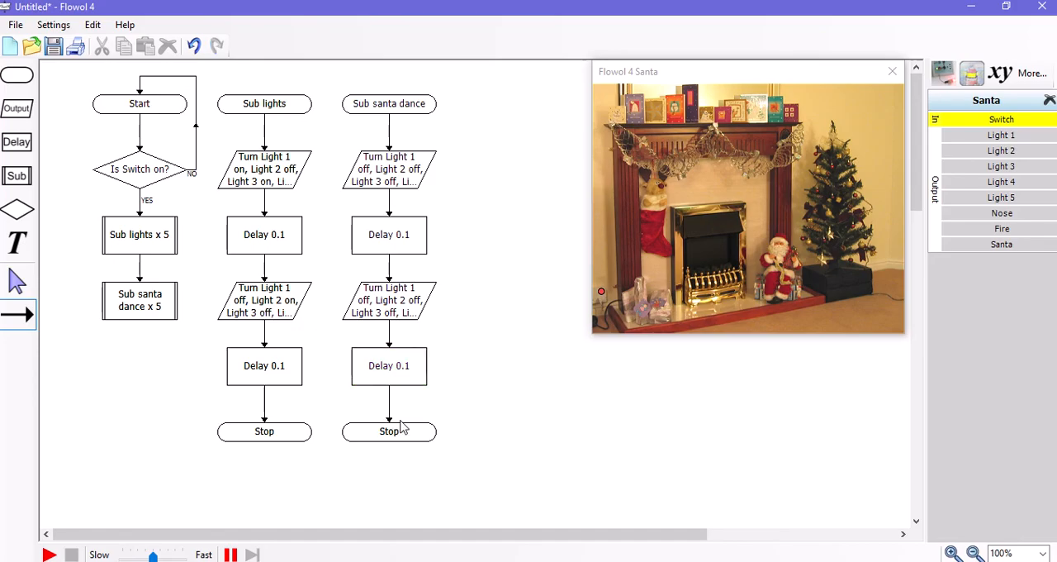
{"action": "mouse_move", "coordinate": [123, 304]}
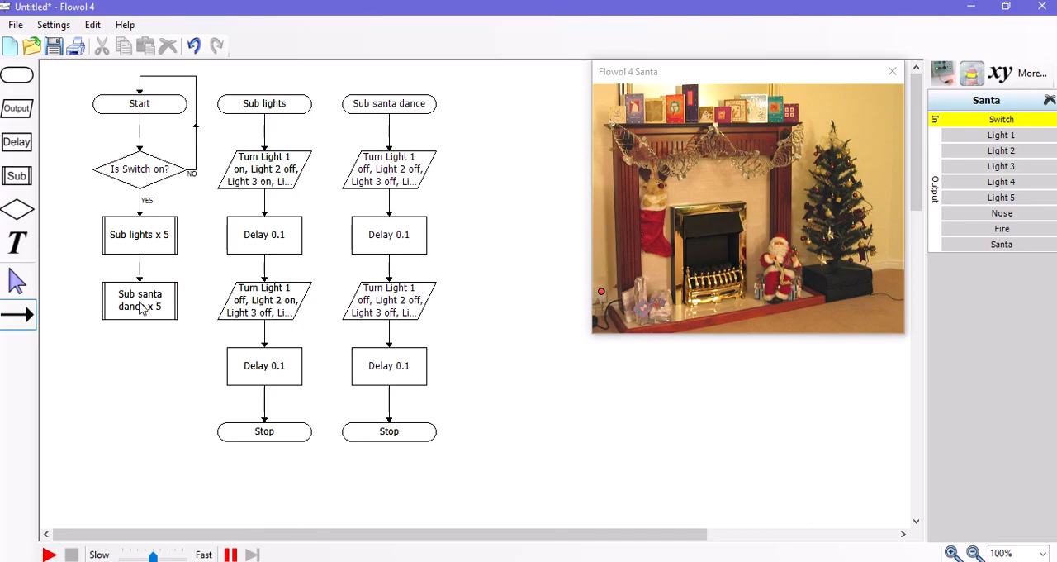
{"action": "left_click", "coordinate": [139, 300]}
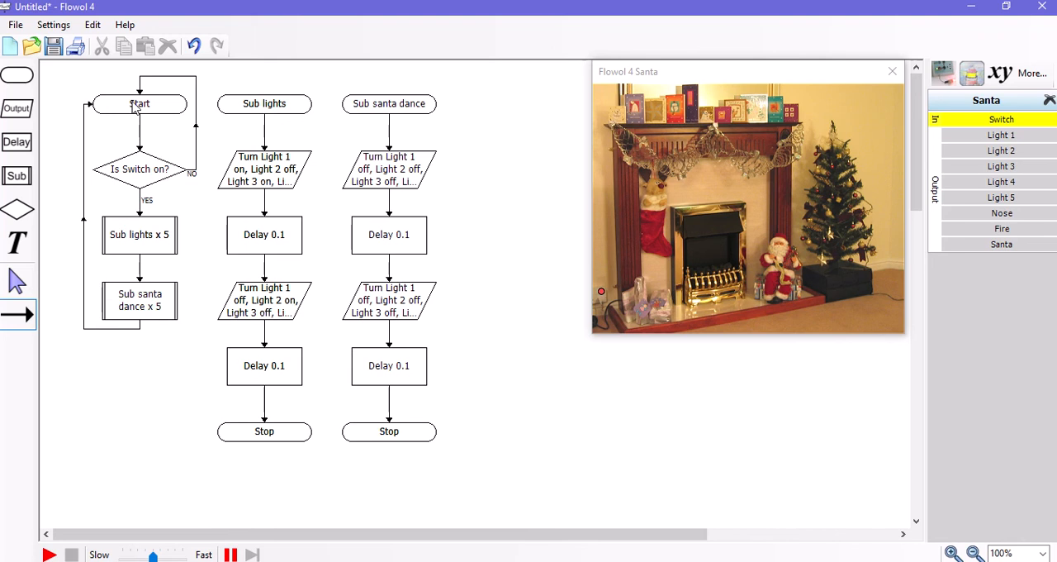
{"action": "mouse_move", "coordinate": [156, 217]}
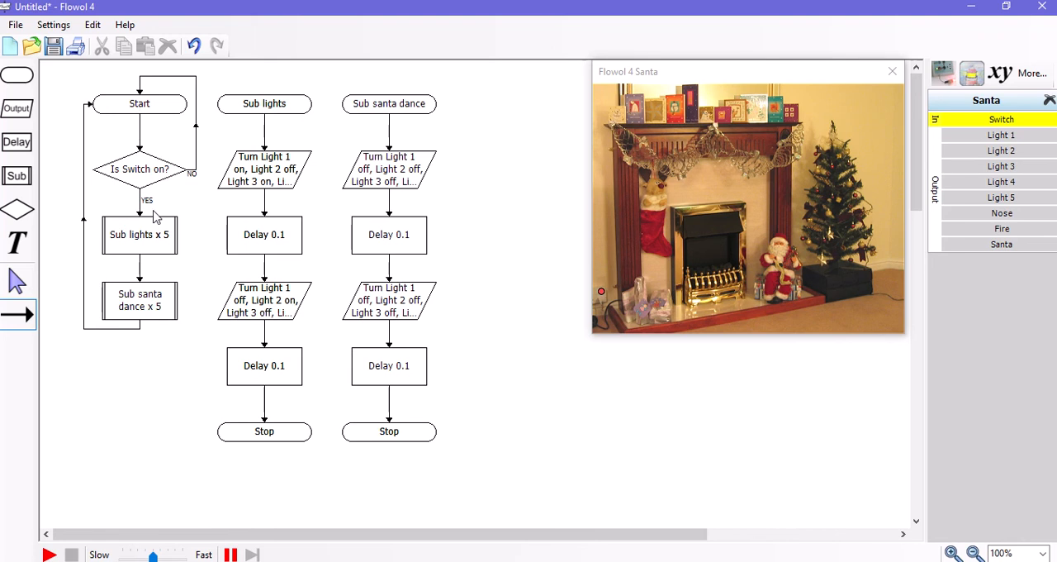
{"action": "mouse_move", "coordinate": [152, 116]}
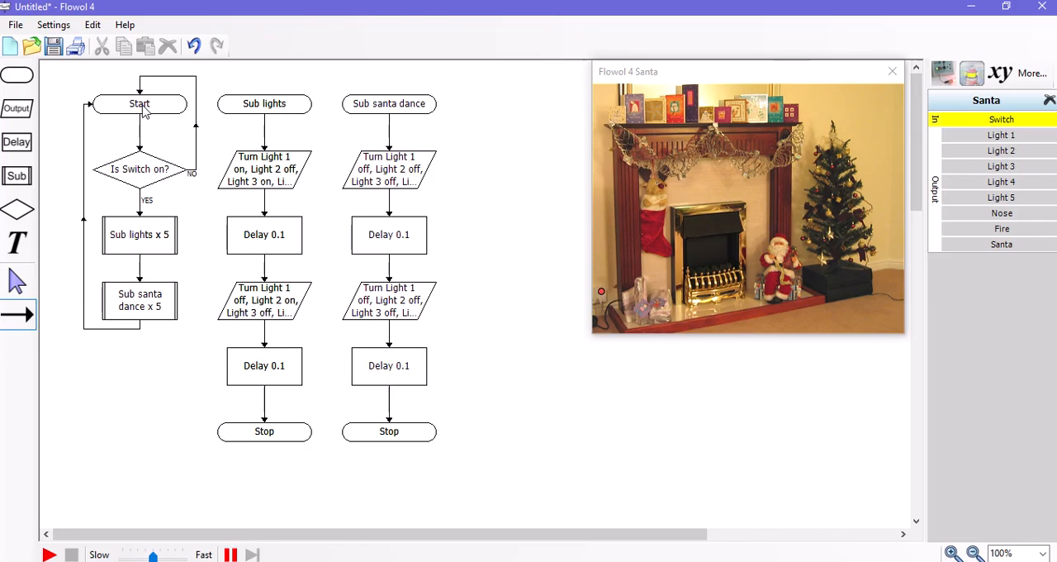
{"action": "mouse_move", "coordinate": [188, 173]}
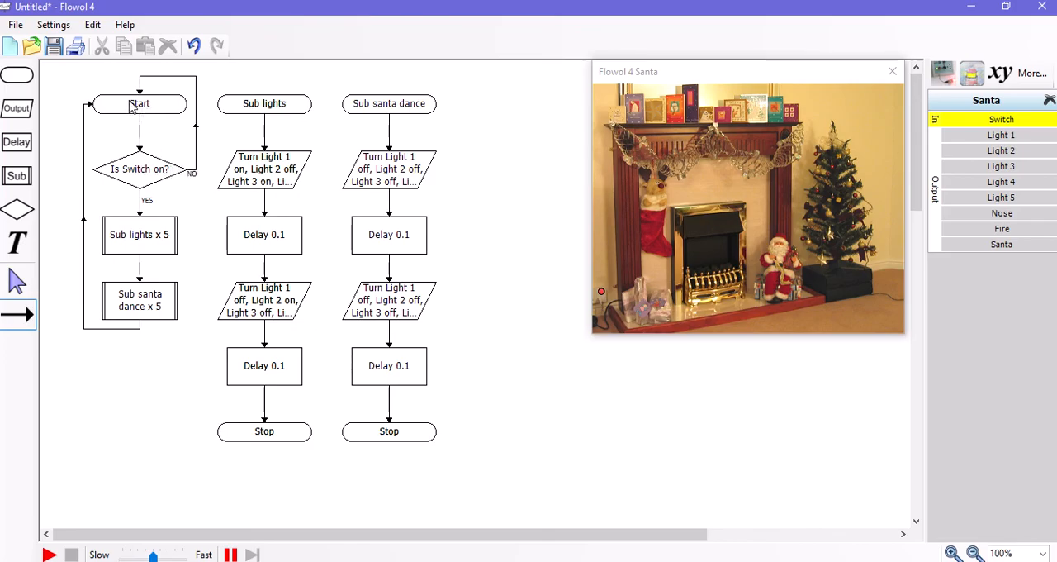
{"action": "mouse_move", "coordinate": [136, 188]}
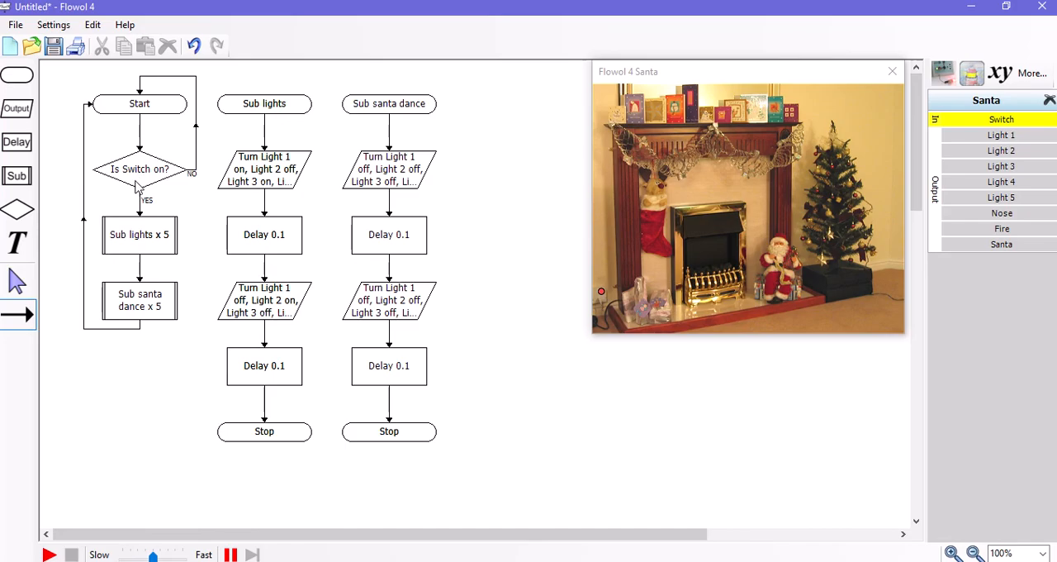
{"action": "mouse_move", "coordinate": [145, 239]}
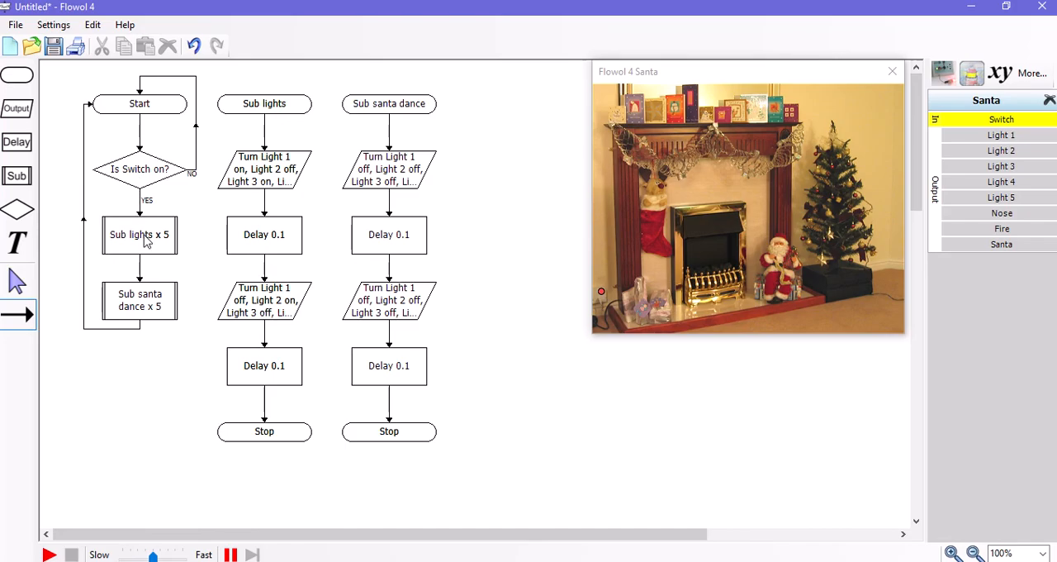
{"action": "mouse_move", "coordinate": [287, 432]}
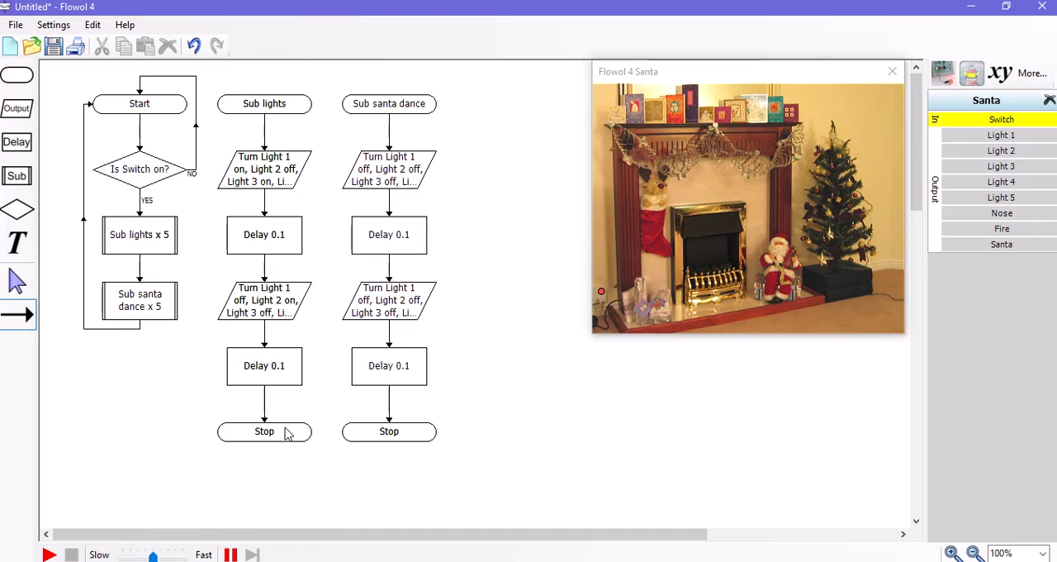
{"action": "mouse_move", "coordinate": [132, 244]}
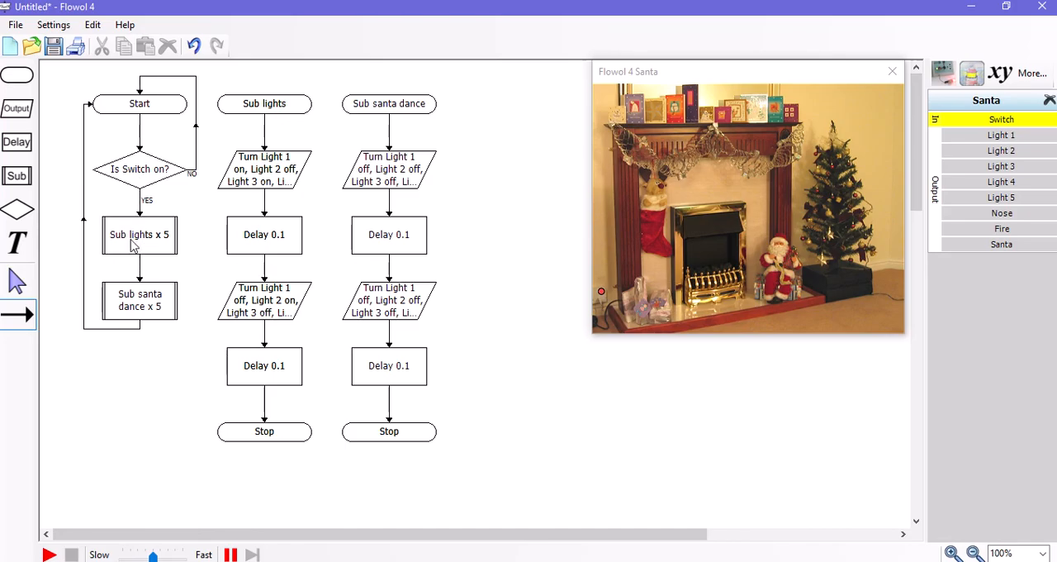
{"action": "mouse_move", "coordinate": [132, 299]}
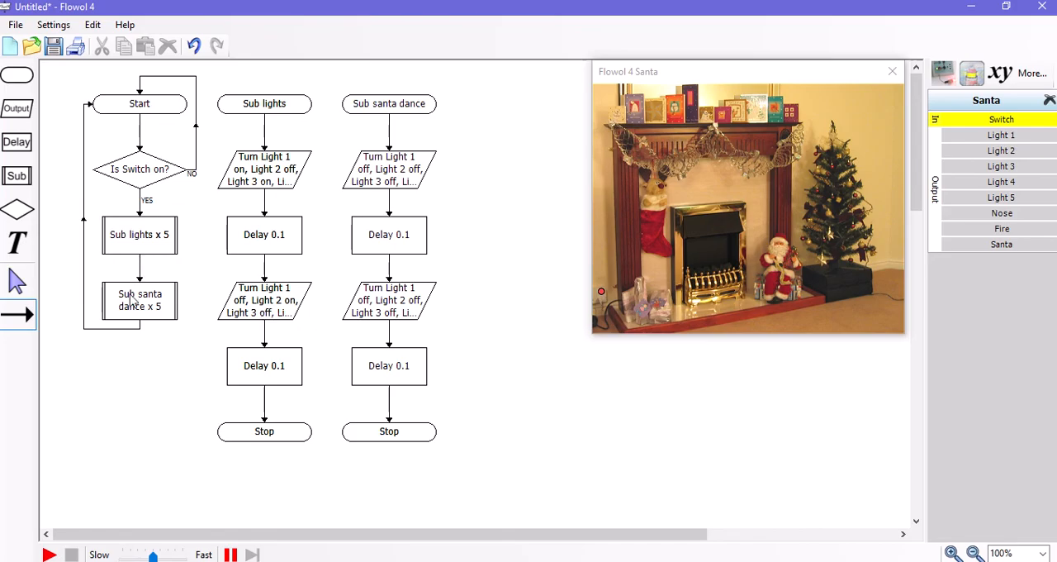
{"action": "mouse_move", "coordinate": [130, 307]}
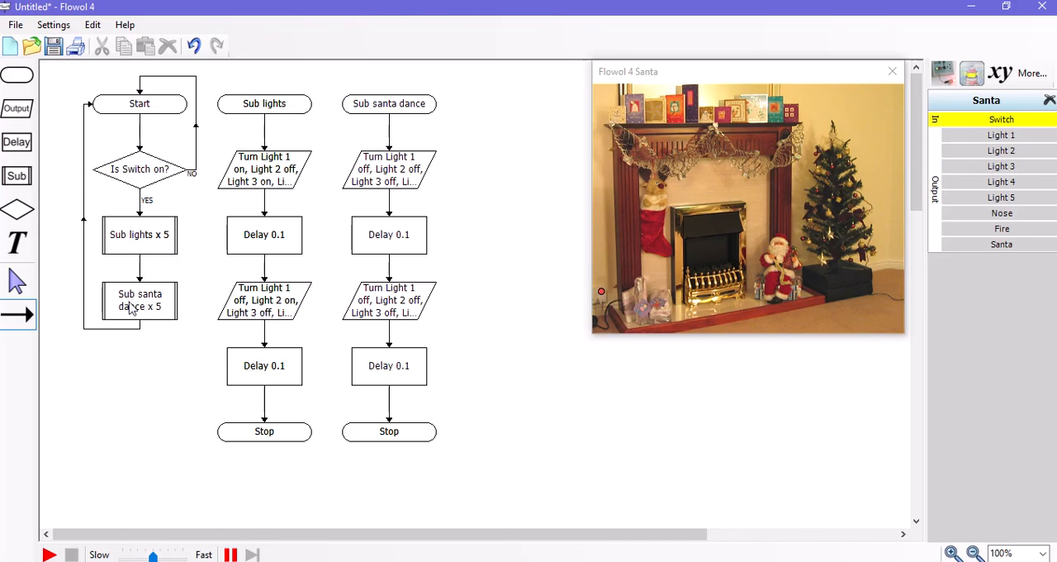